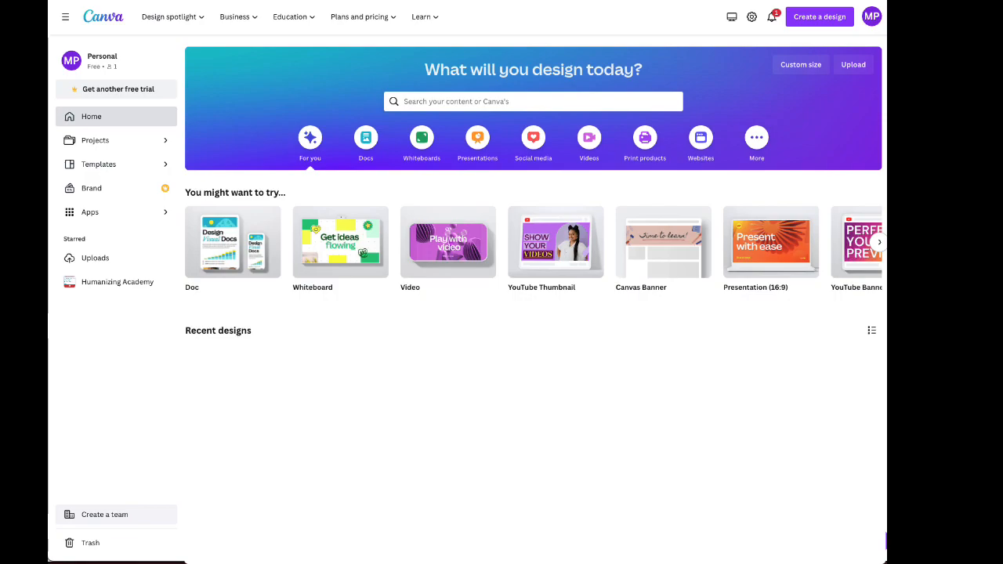
pyautogui.moveTo(852, 139)
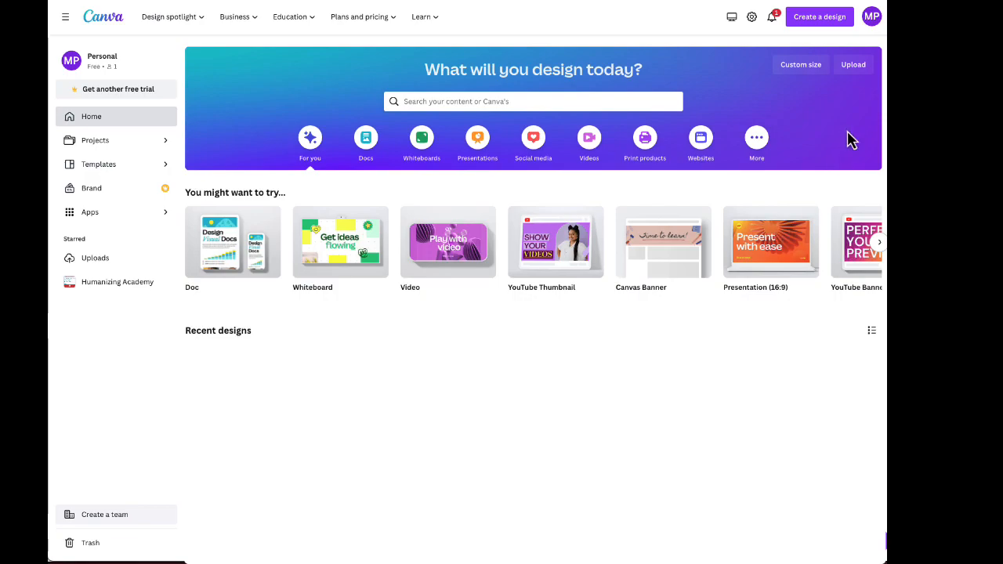
pyautogui.moveTo(872, 30)
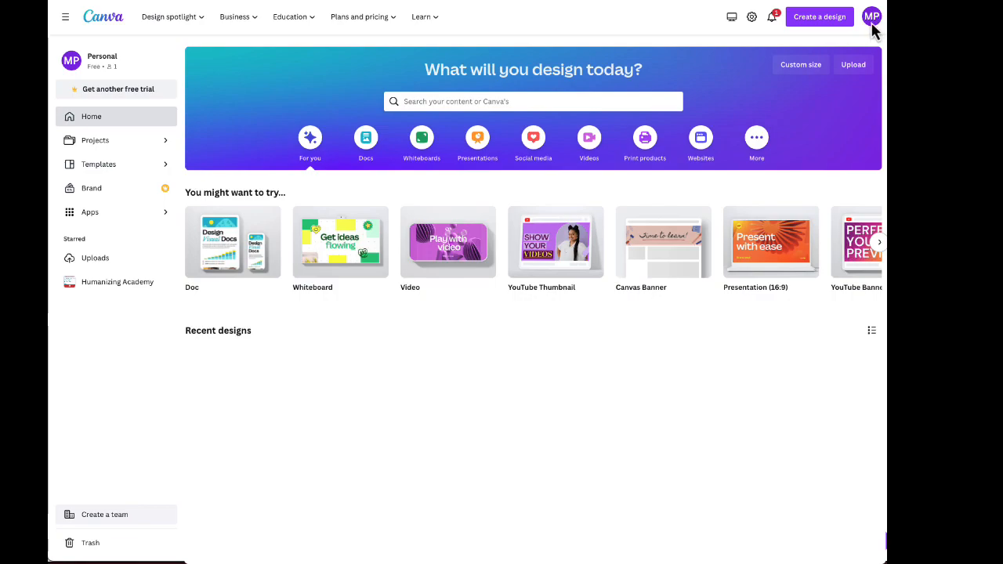
pyautogui.moveTo(656, 39)
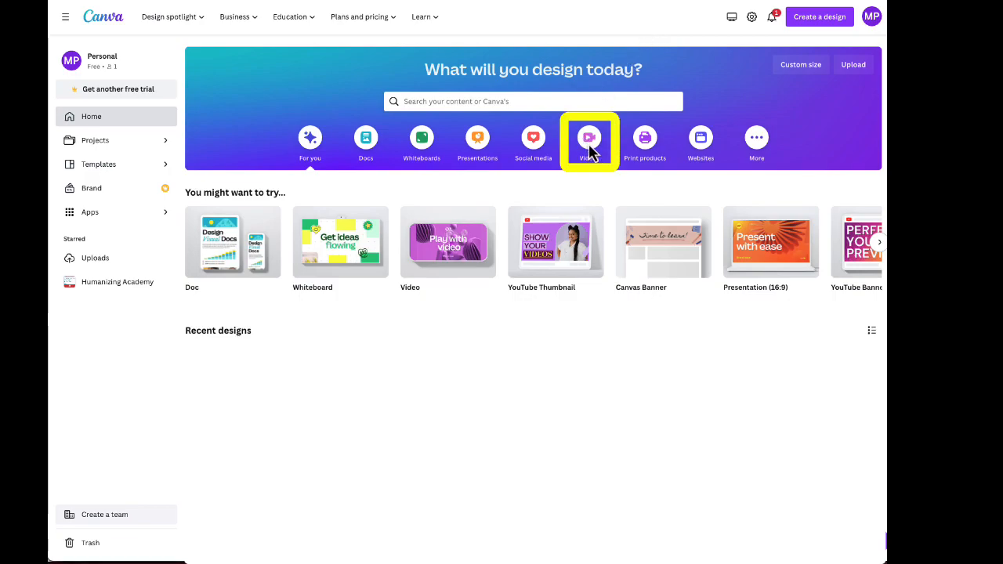
# - Show the Videos category on the home page to list video formats
pyautogui.click(589, 137)
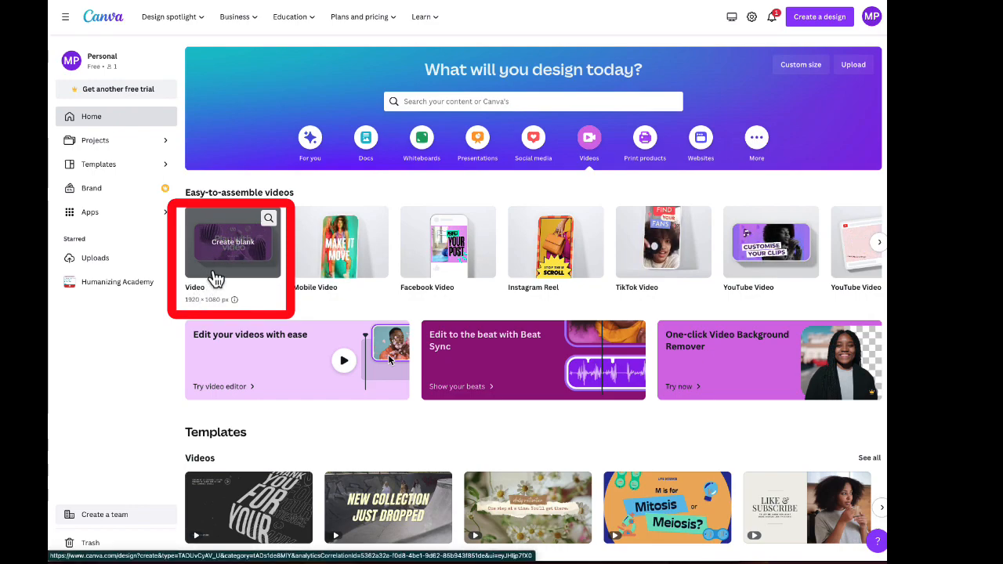
# - Create a blank Video (1920 × 1080 px) design in the editor
pyautogui.click(232, 243)
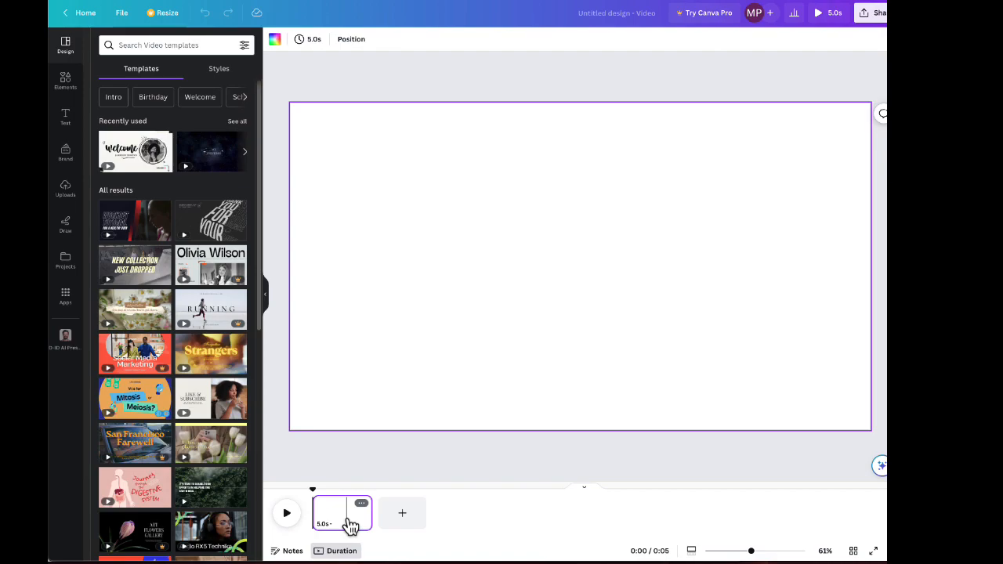
pyautogui.moveTo(347, 523)
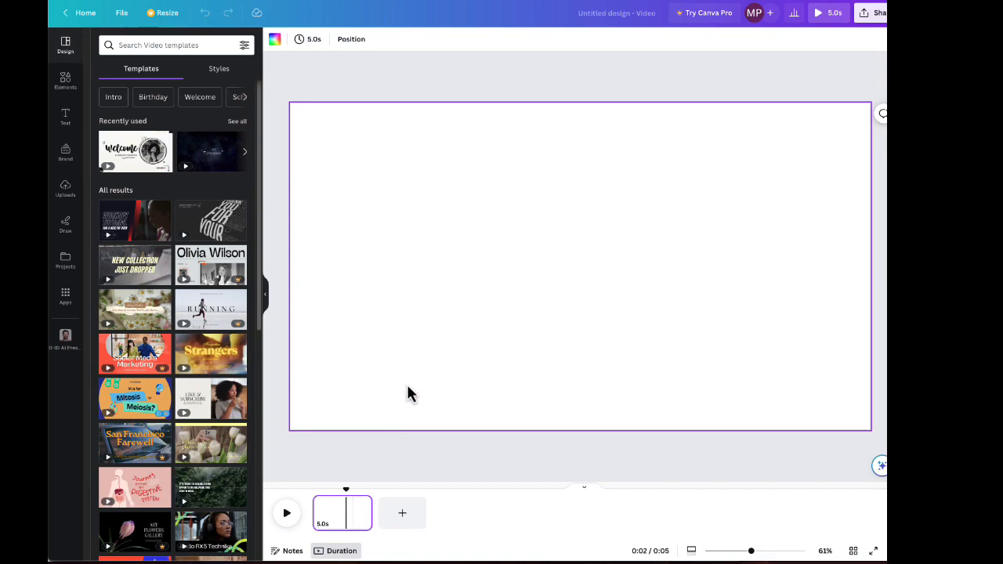
pyautogui.moveTo(517, 296)
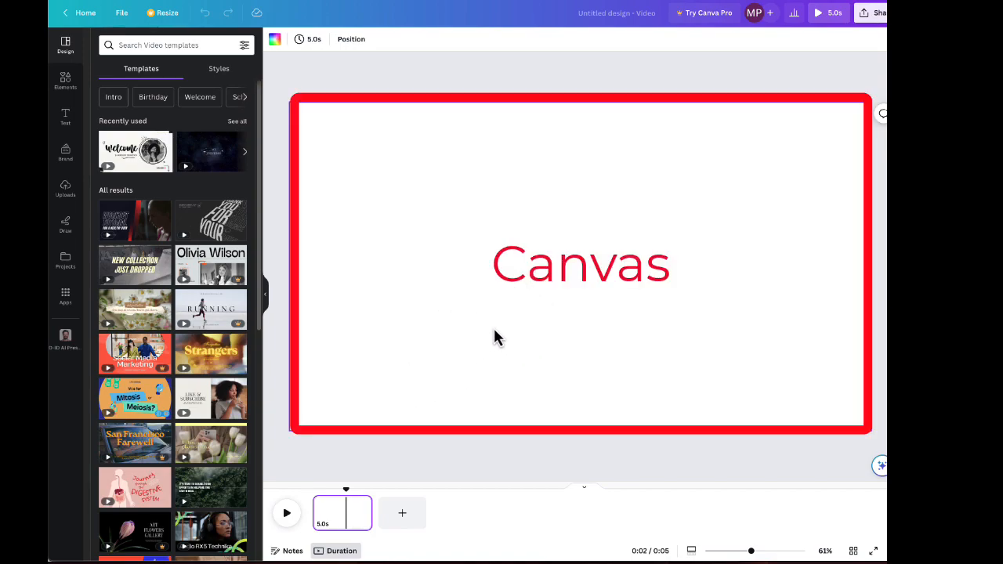
pyautogui.moveTo(501, 319)
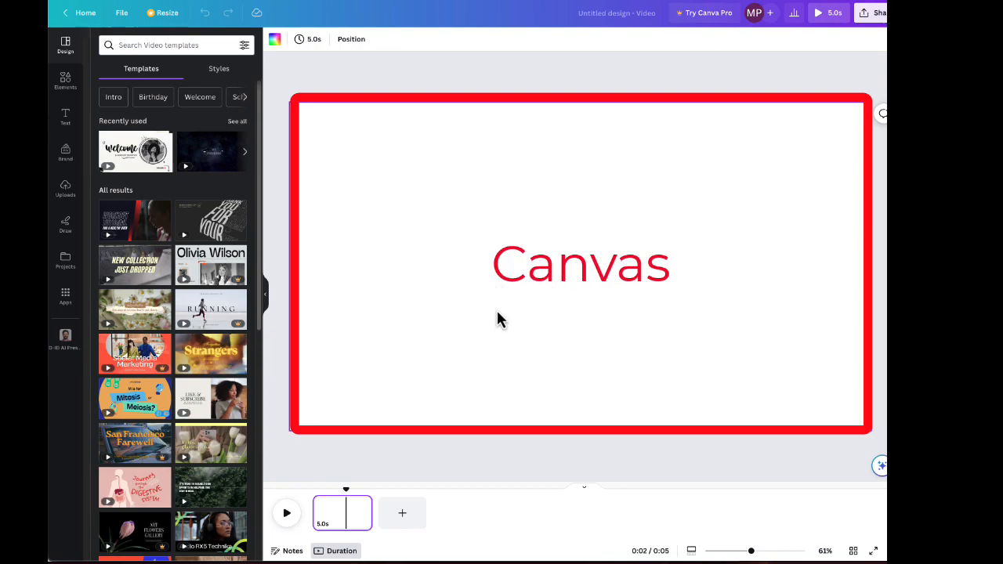
pyautogui.moveTo(493, 332)
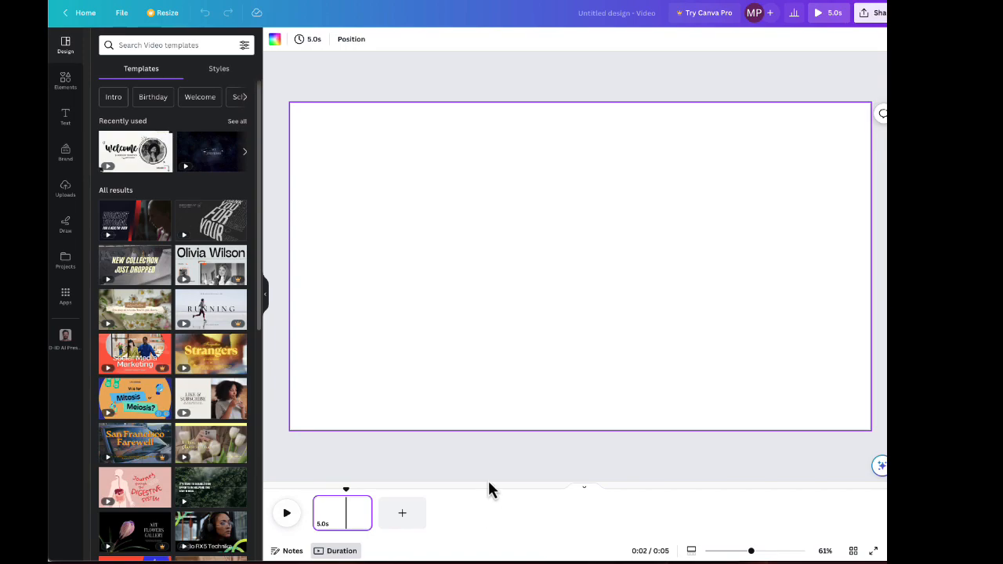
pyautogui.moveTo(312, 247)
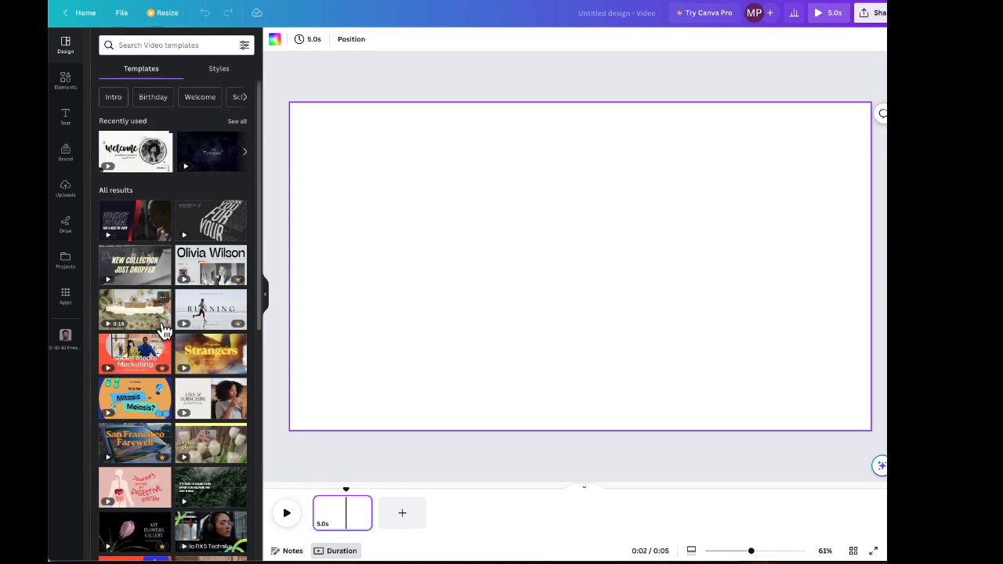
pyautogui.scroll(-3)
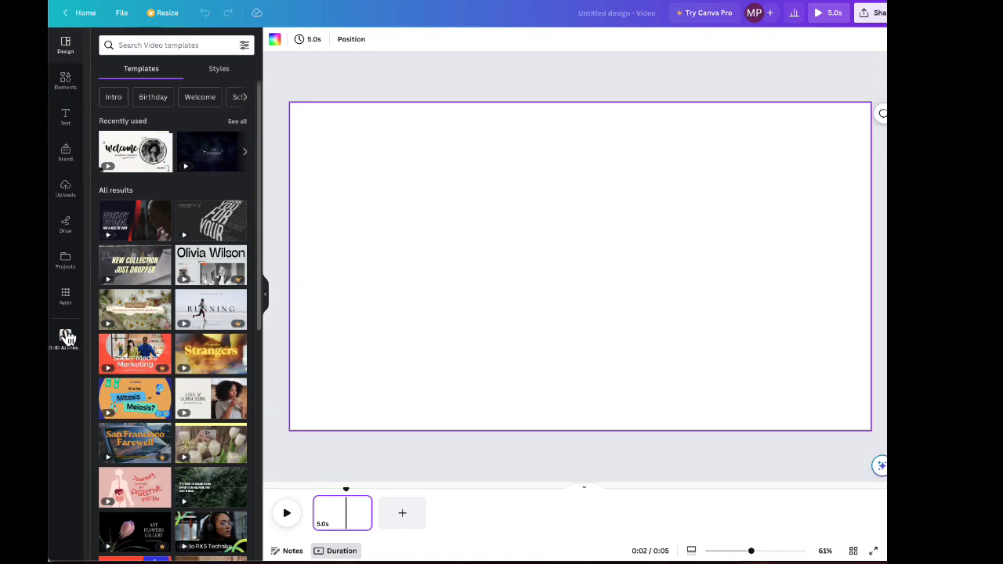
pyautogui.moveTo(69, 194)
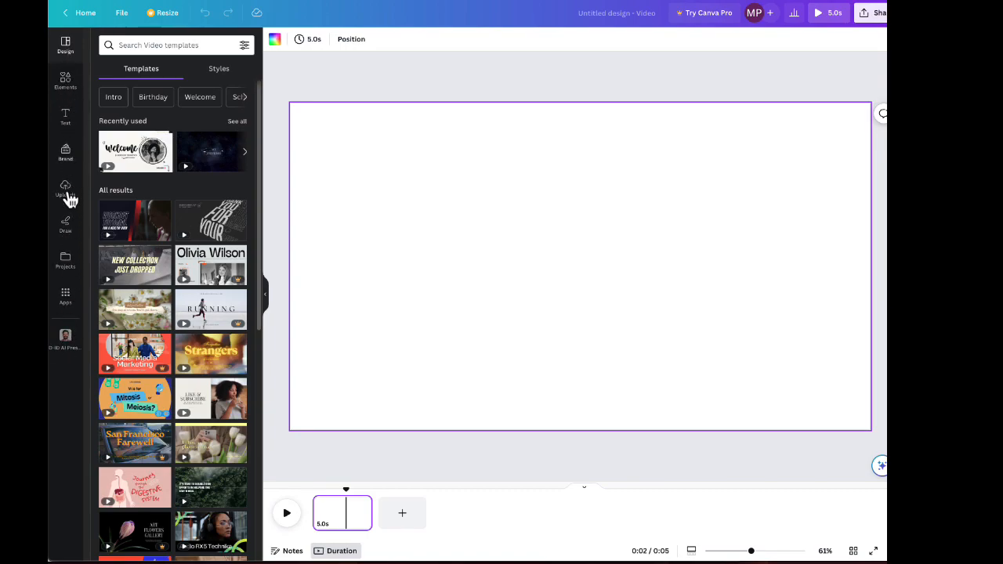
pyautogui.moveTo(66, 116)
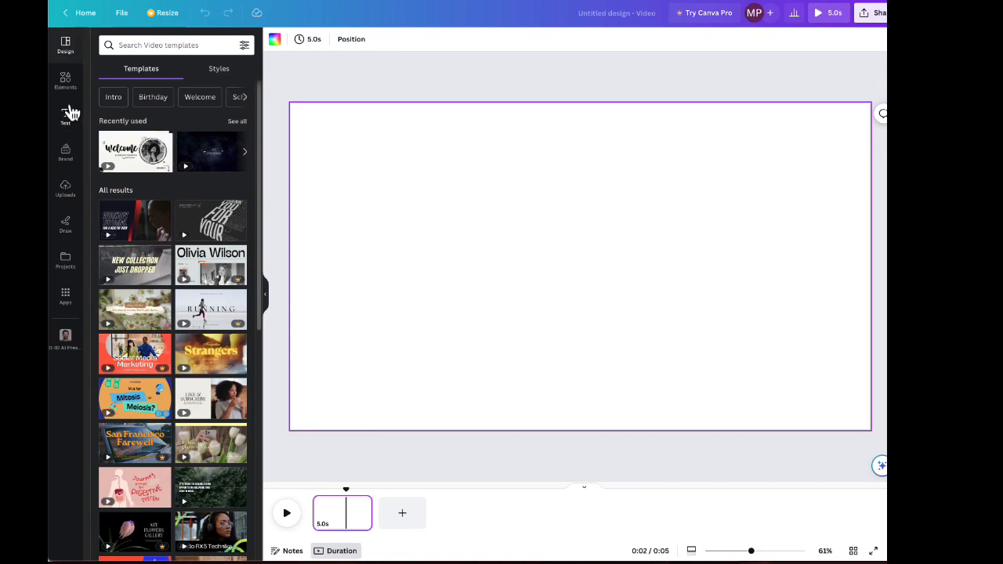
pyautogui.moveTo(69, 59)
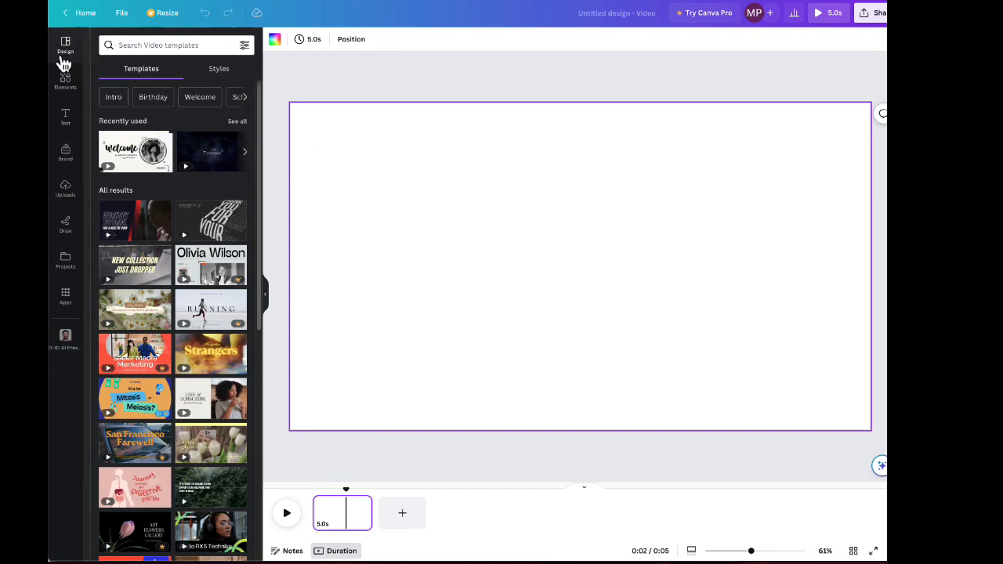
pyautogui.moveTo(75, 88)
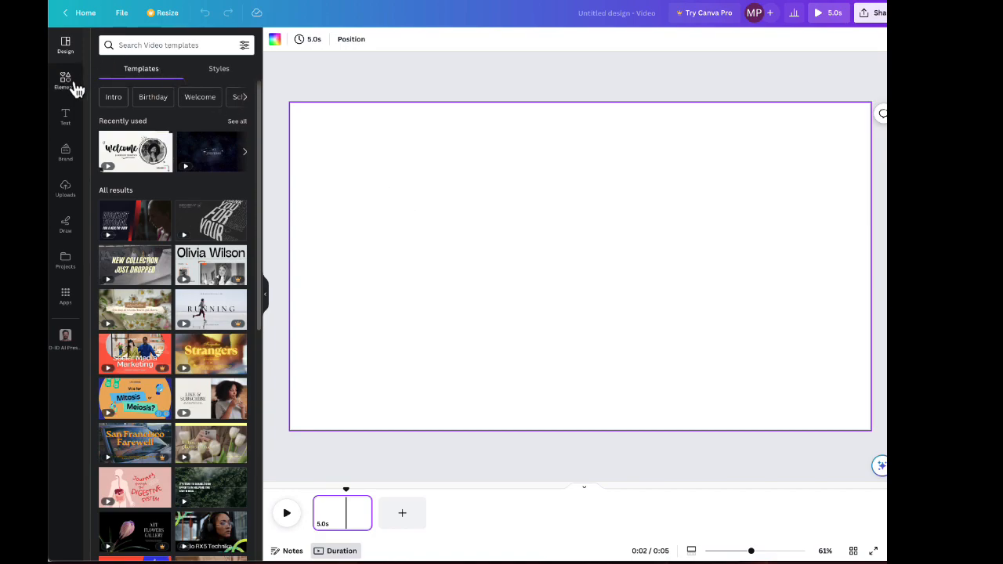
pyautogui.moveTo(70, 94)
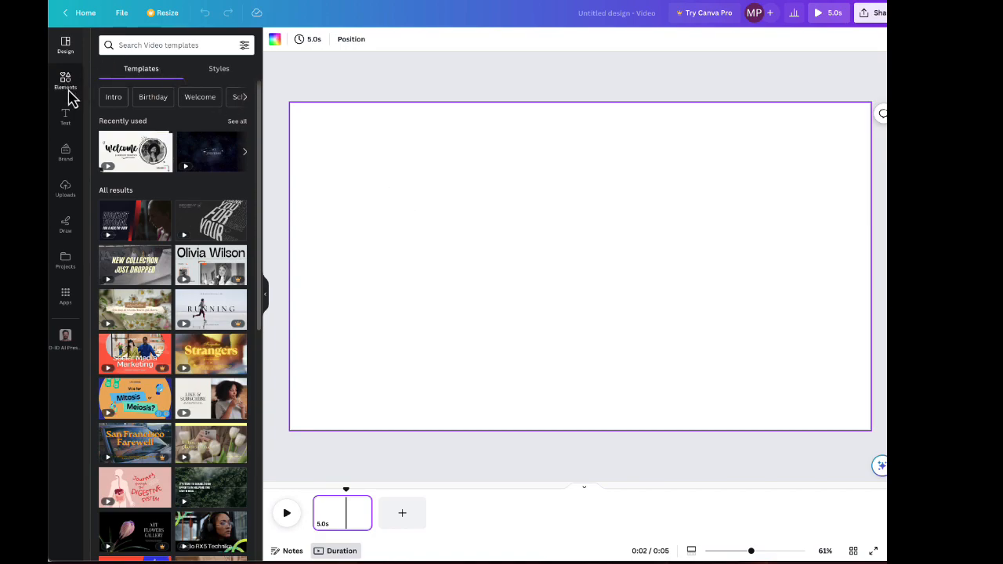
pyautogui.moveTo(66, 192)
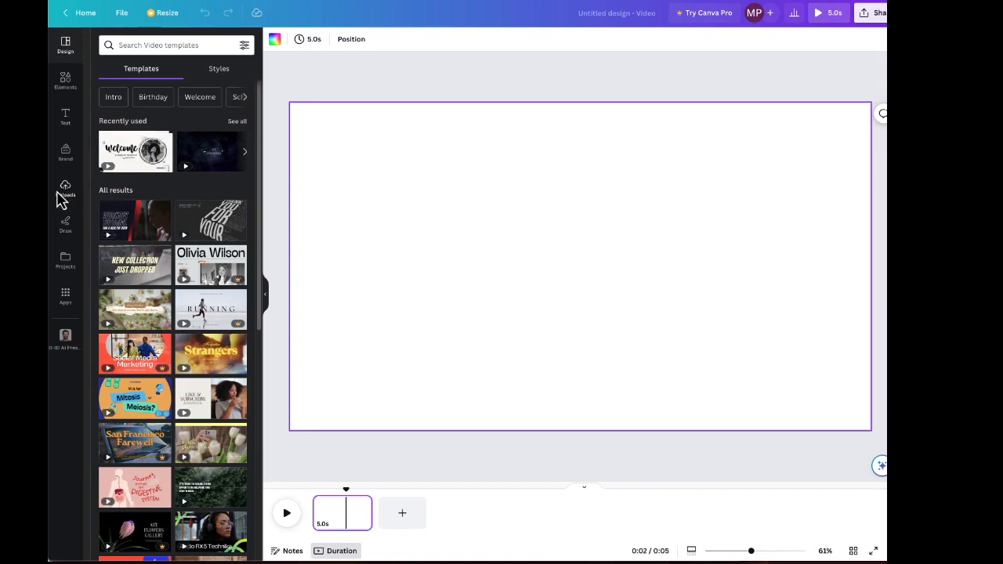
pyautogui.moveTo(71, 266)
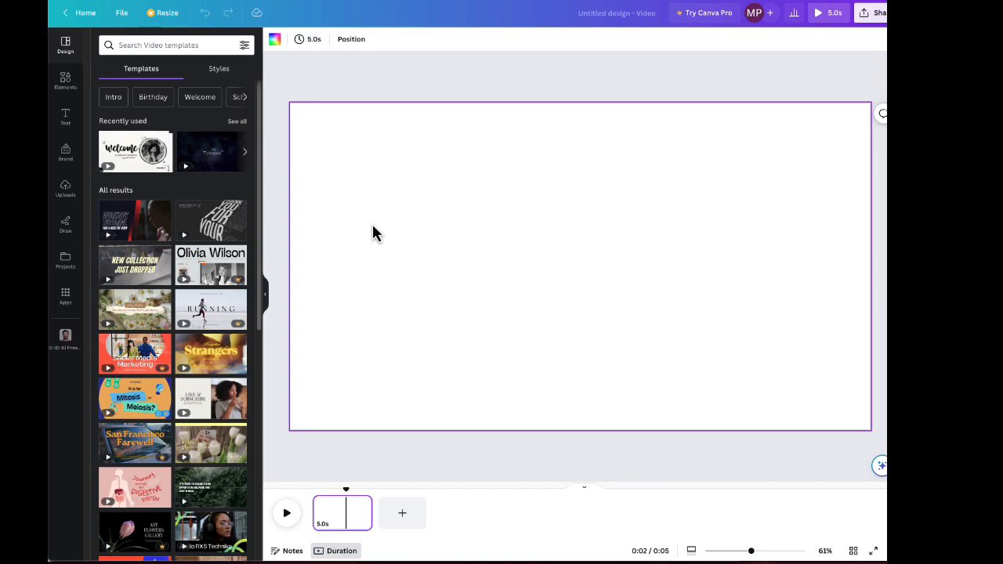
pyautogui.moveTo(389, 235)
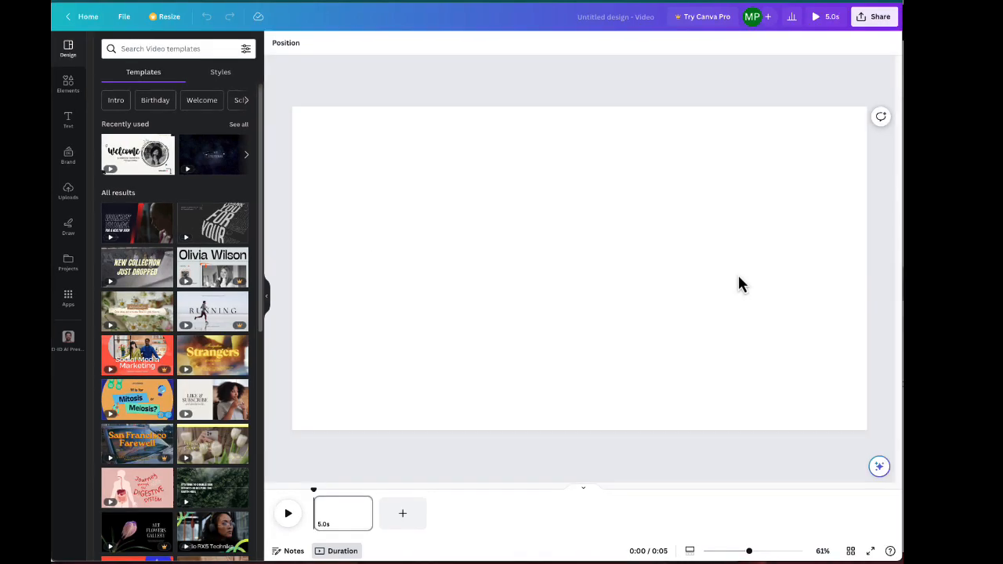
pyautogui.moveTo(708, 286)
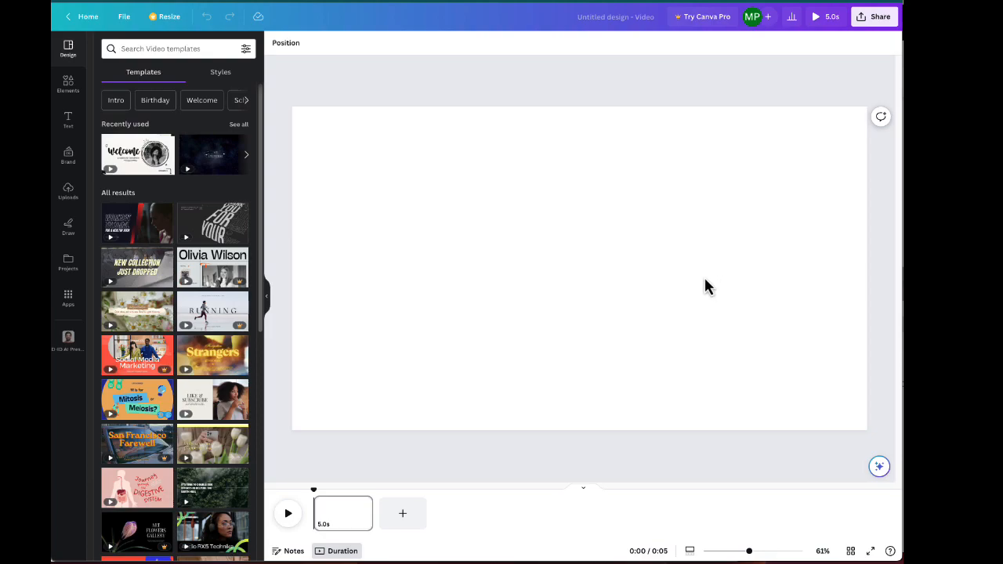
pyautogui.moveTo(422, 275)
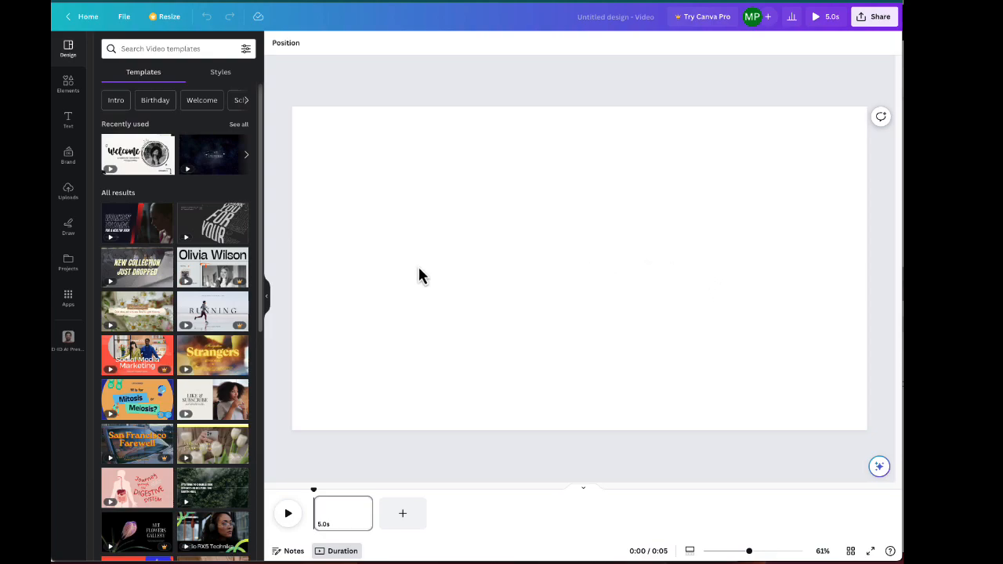
pyautogui.moveTo(242, 292)
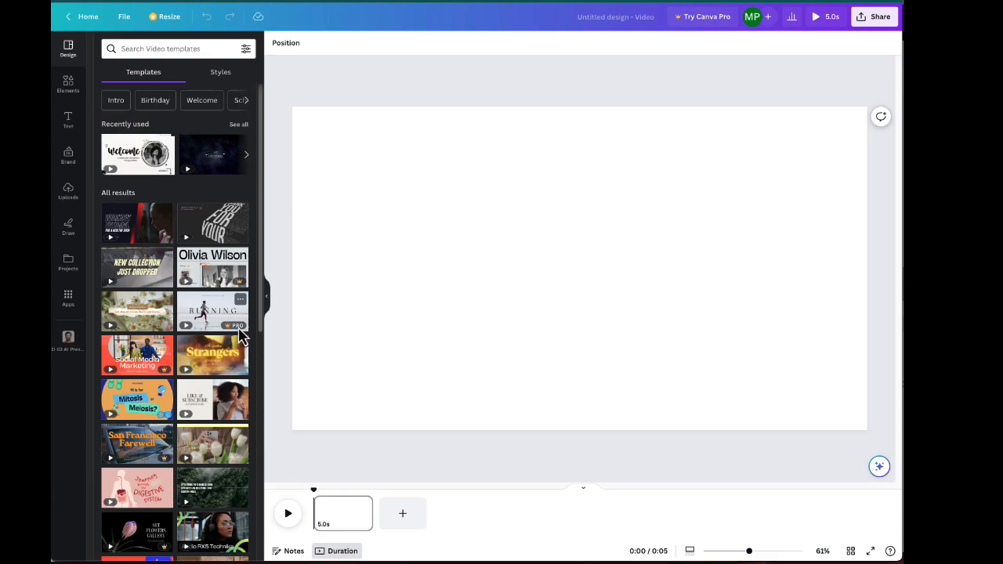
pyautogui.moveTo(244, 333)
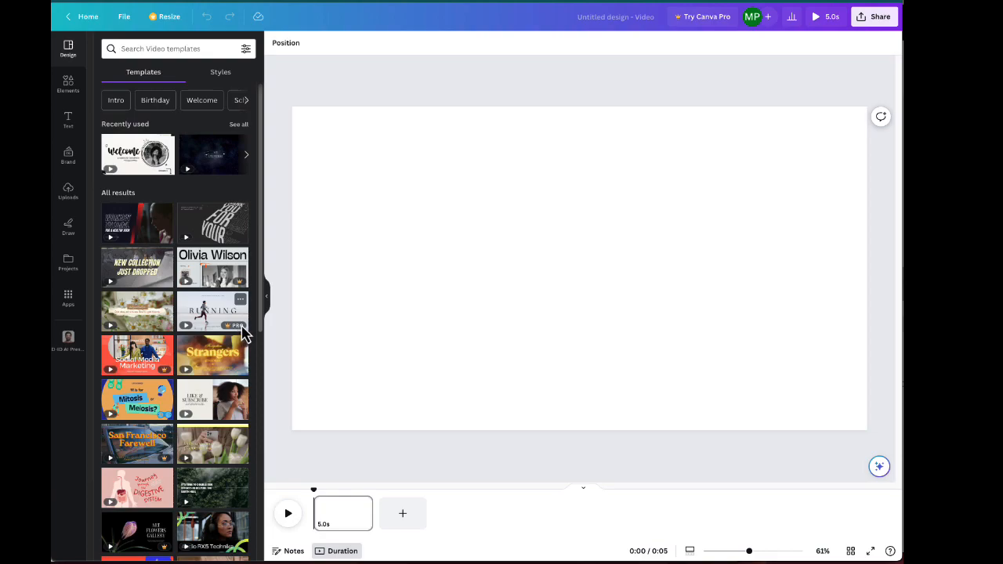
pyautogui.moveTo(258, 327)
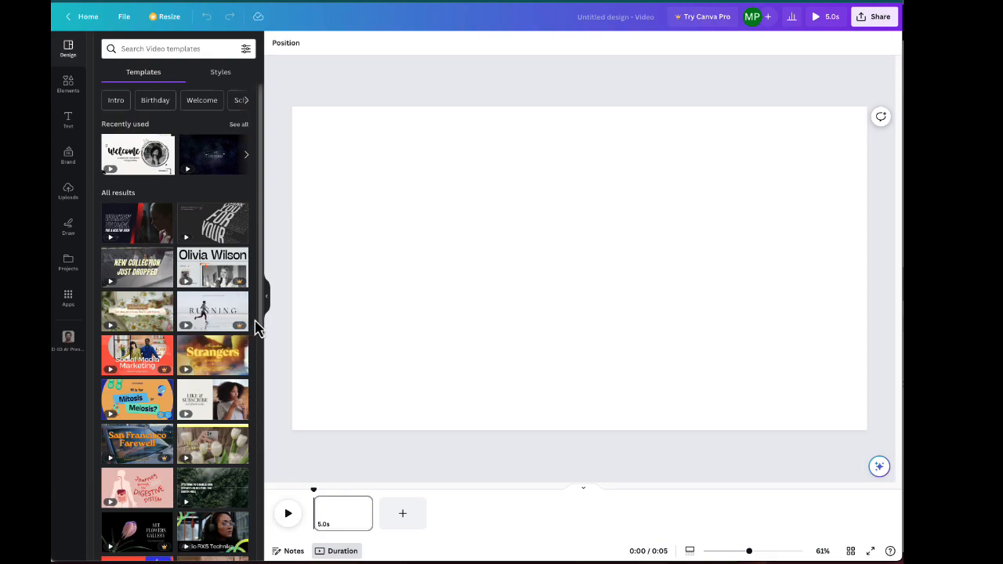
pyautogui.moveTo(262, 328)
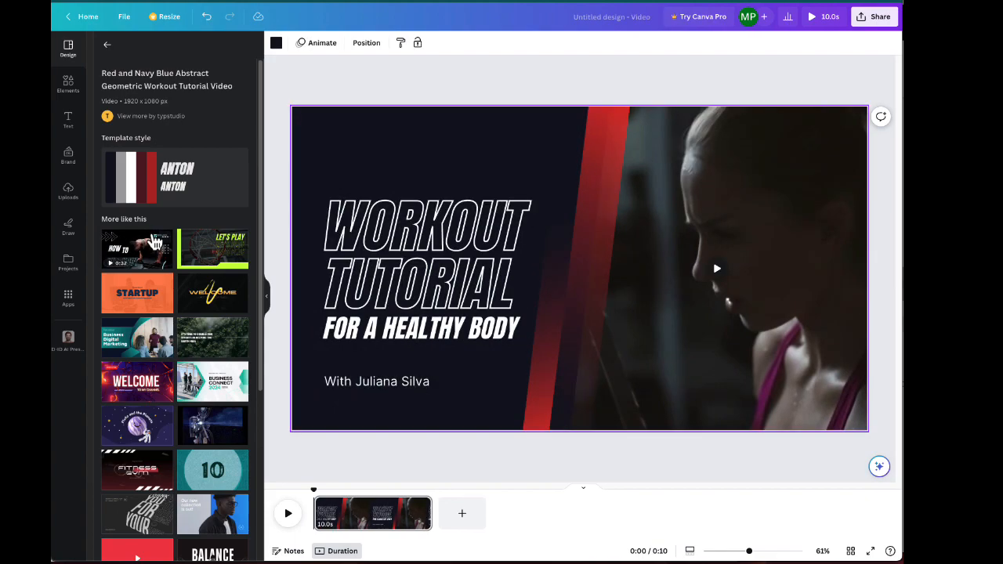
pyautogui.moveTo(404, 403)
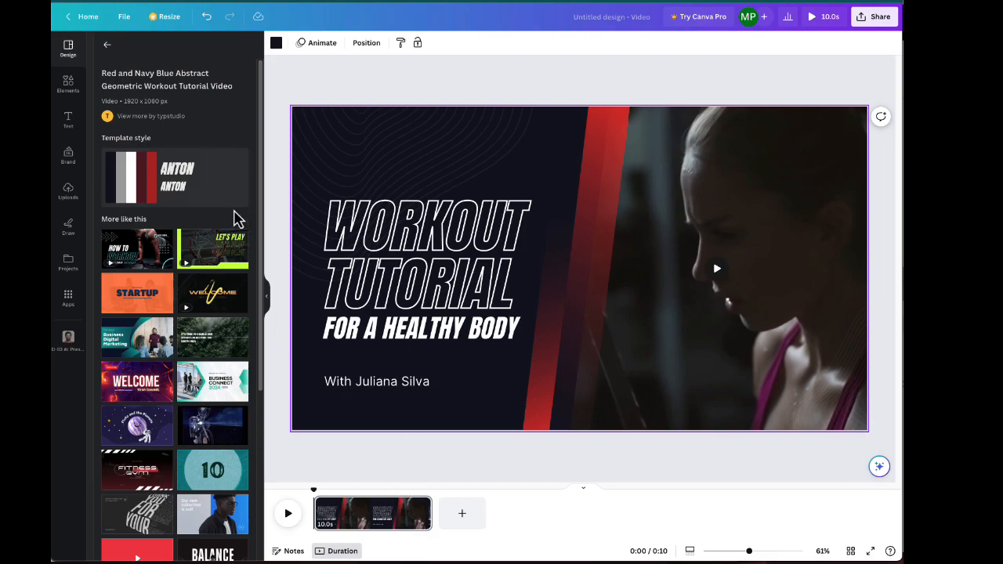
pyautogui.moveTo(108, 56)
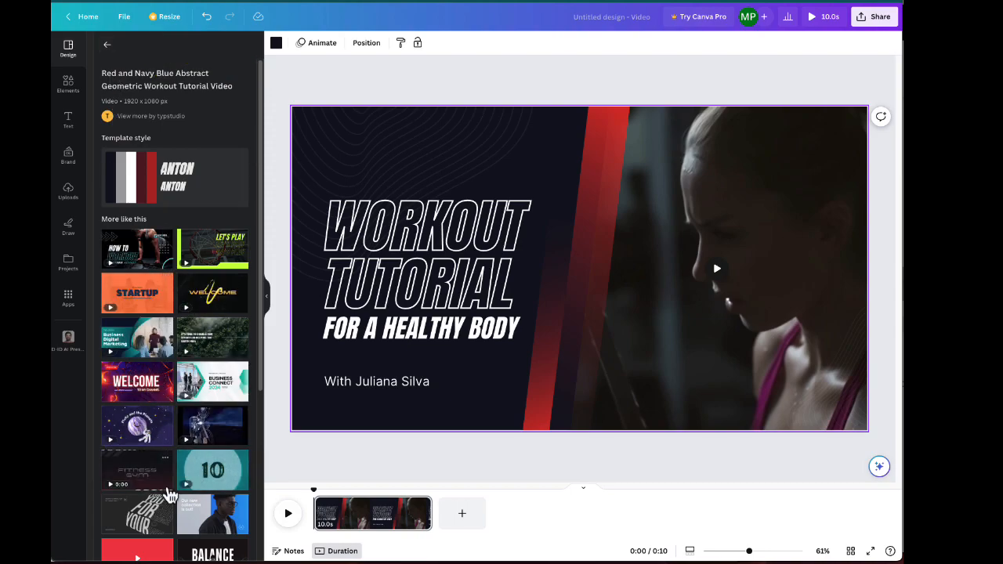
pyautogui.moveTo(192, 289)
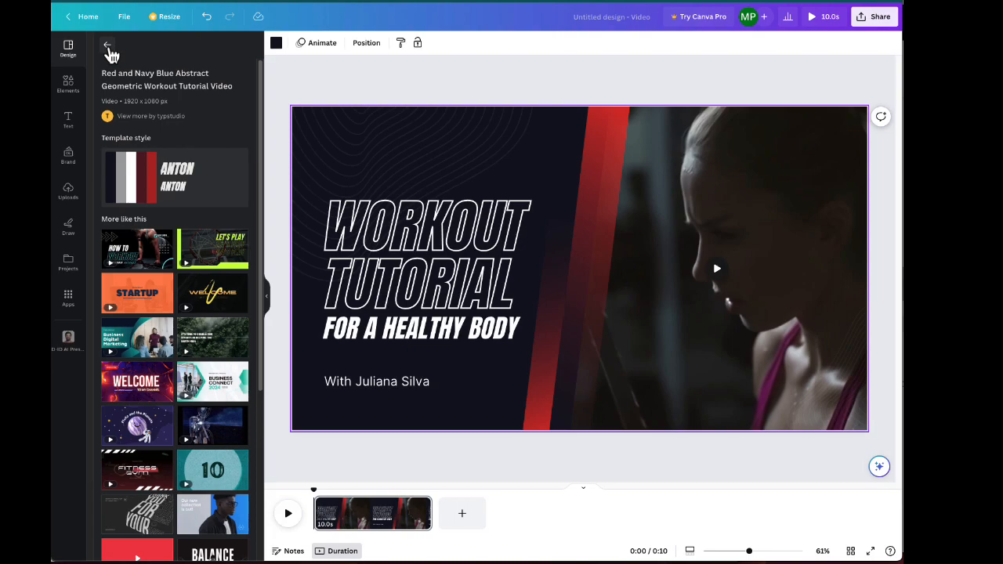
pyautogui.moveTo(112, 54)
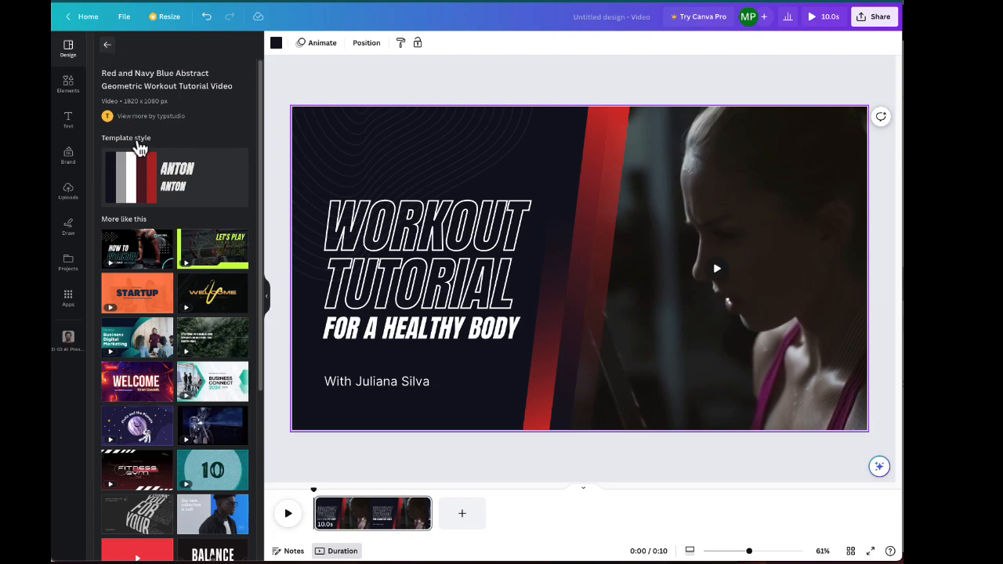
# - Open the Pastel Yellow Brown Bold Style template and preview its fifth page
pyautogui.click(108, 45)
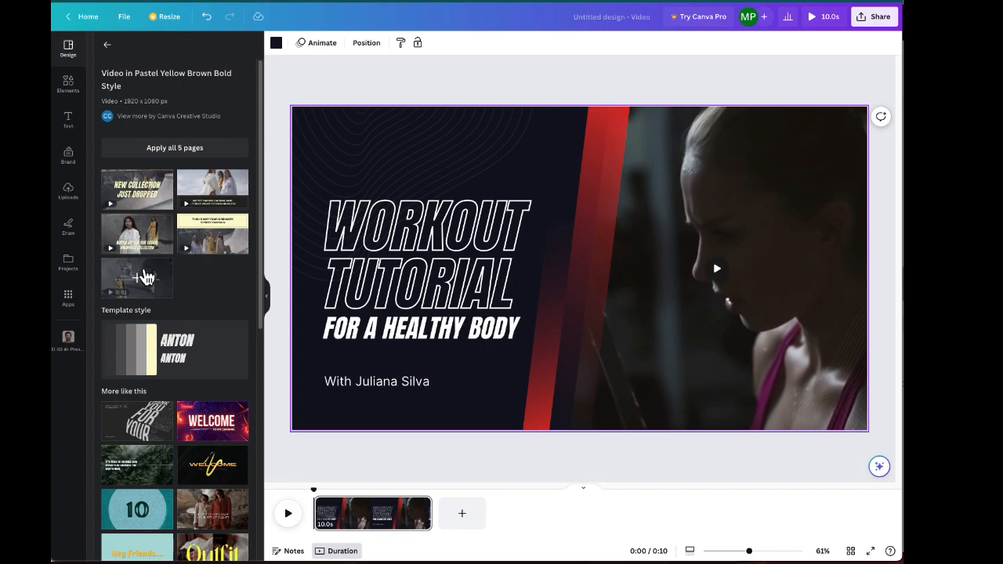
pyautogui.click(427, 254)
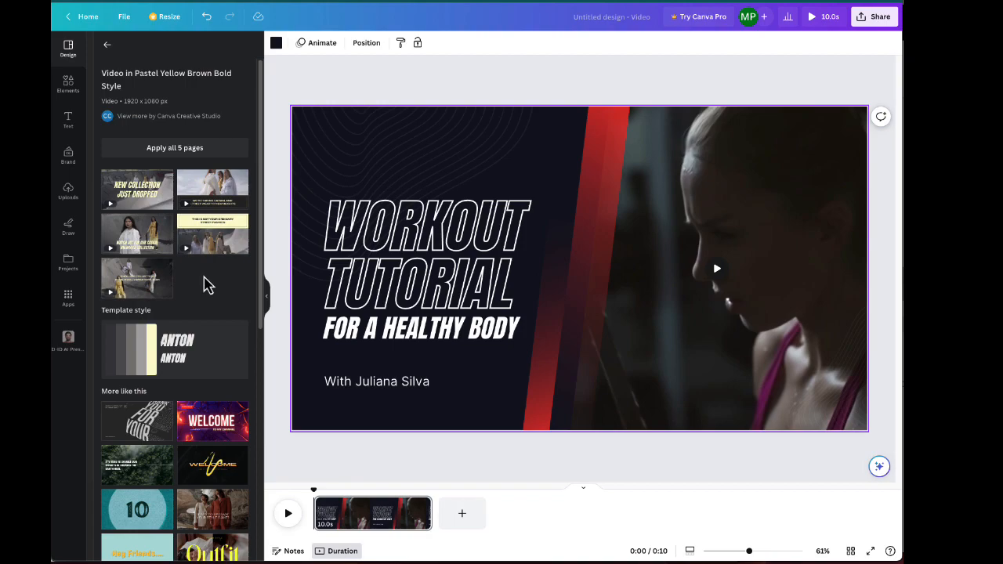
pyautogui.moveTo(206, 284)
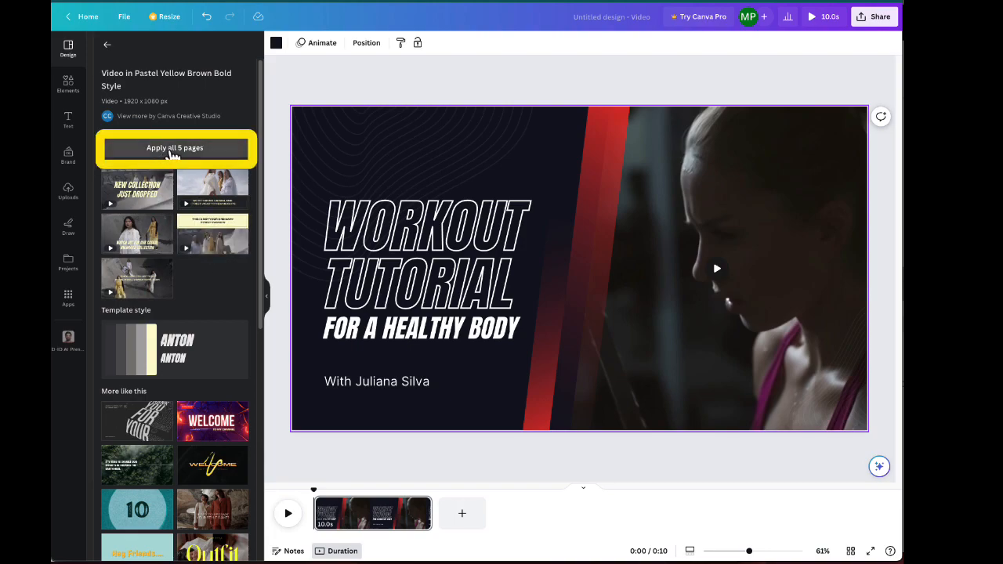
# - Apply all 5 template pages and play the 16.2-second video through
pyautogui.click(175, 148)
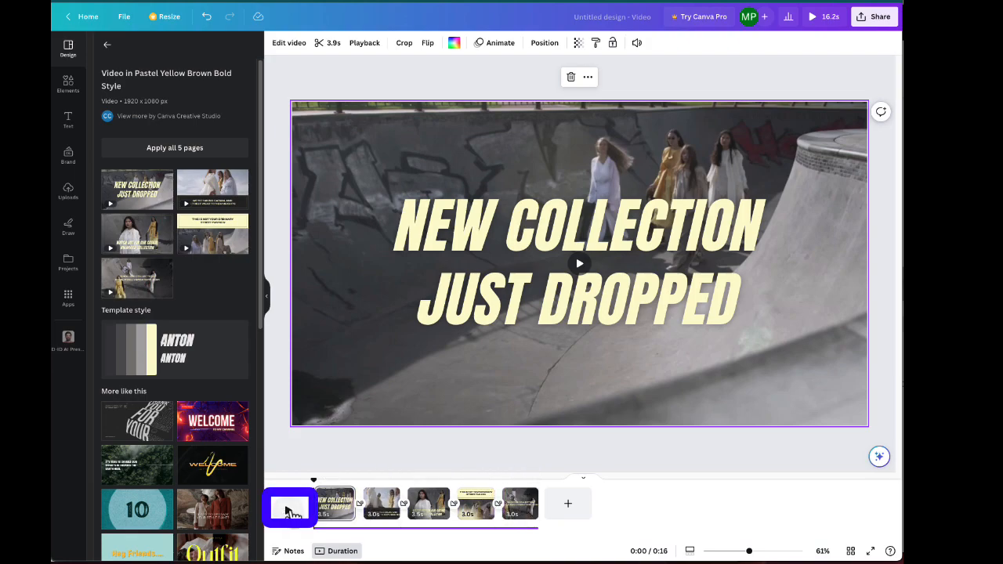
pyautogui.moveTo(313, 493)
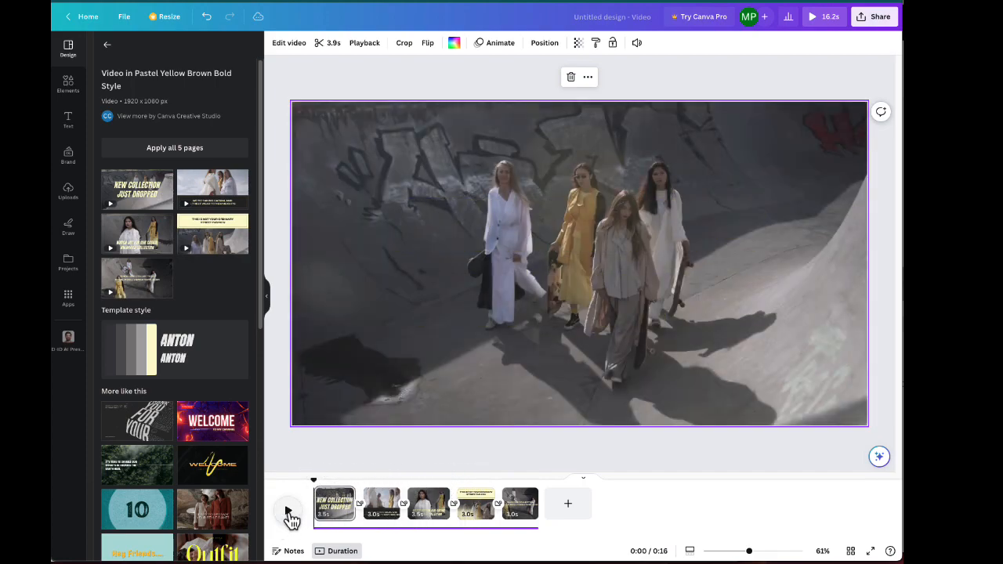
pyautogui.click(287, 510)
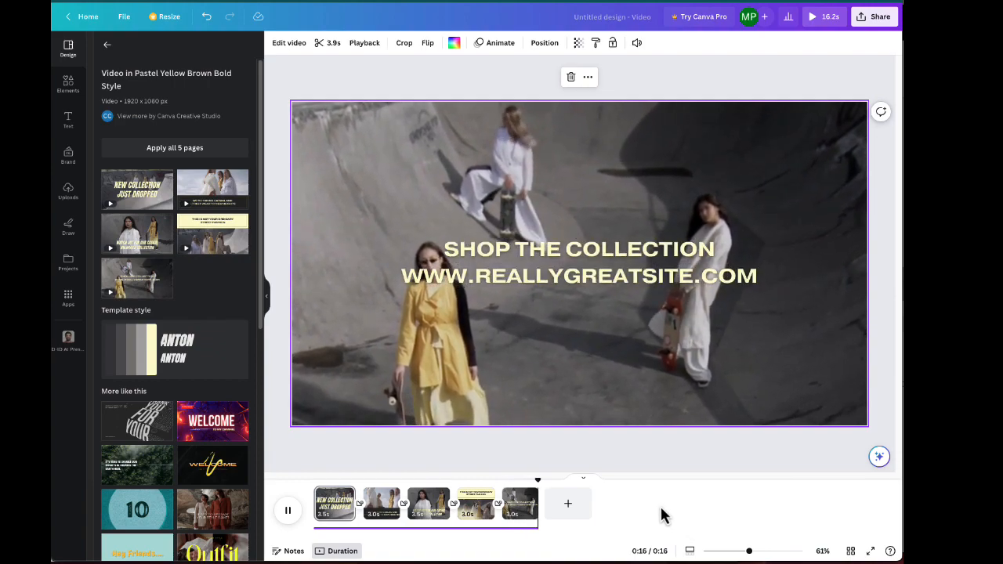
pyautogui.click(287, 510)
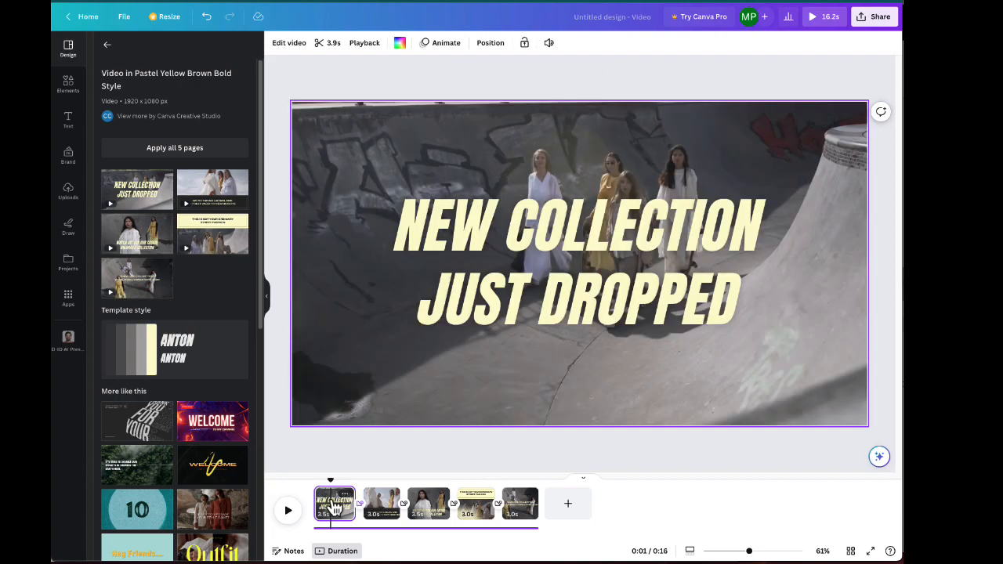
pyautogui.moveTo(522, 84)
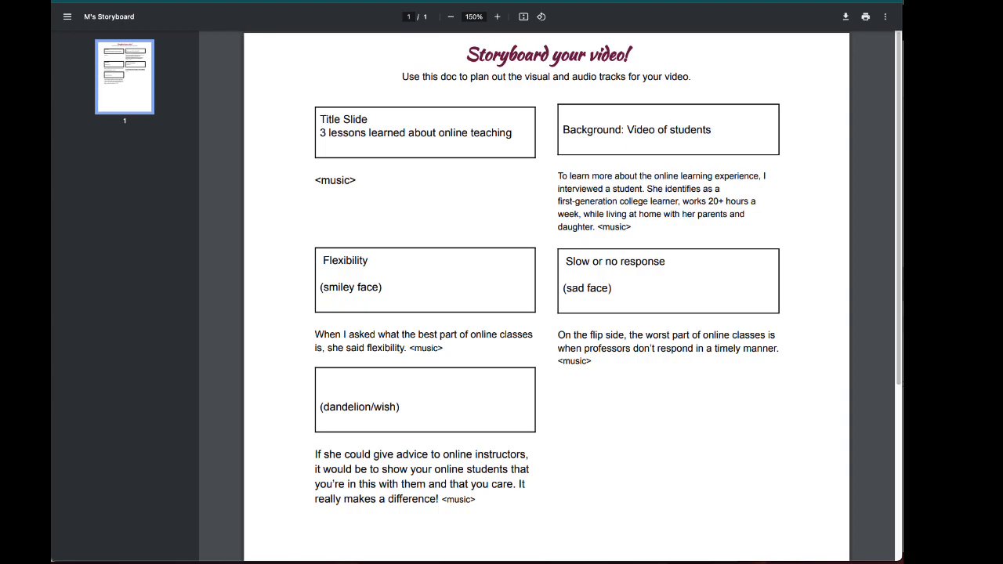
pyautogui.moveTo(506, 284)
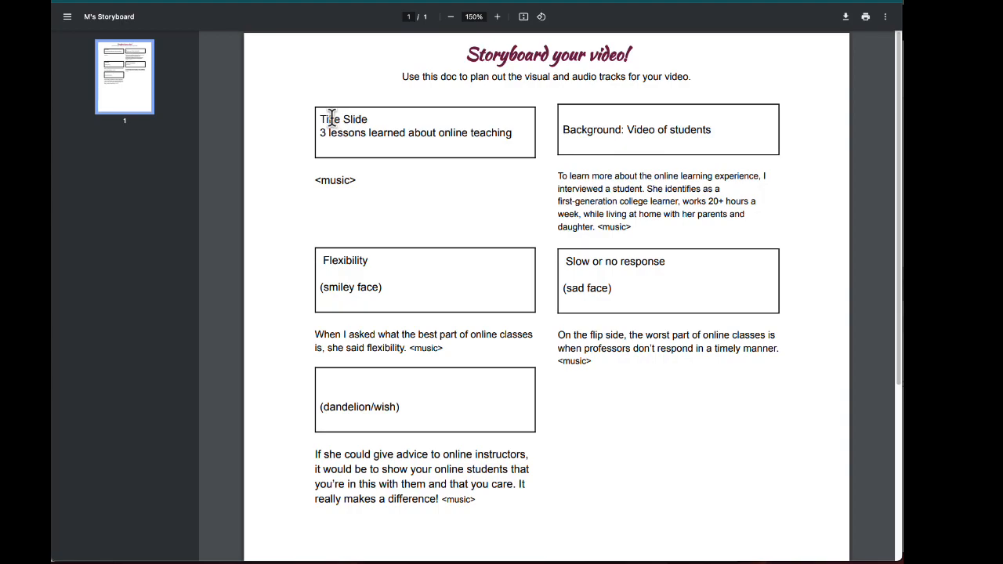
pyautogui.moveTo(522, 132)
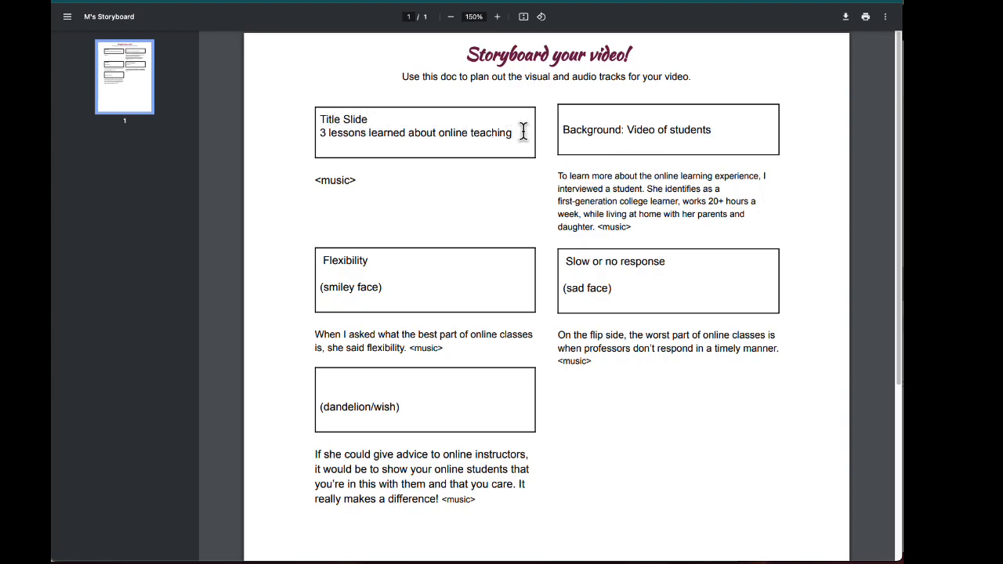
pyautogui.moveTo(680, 129)
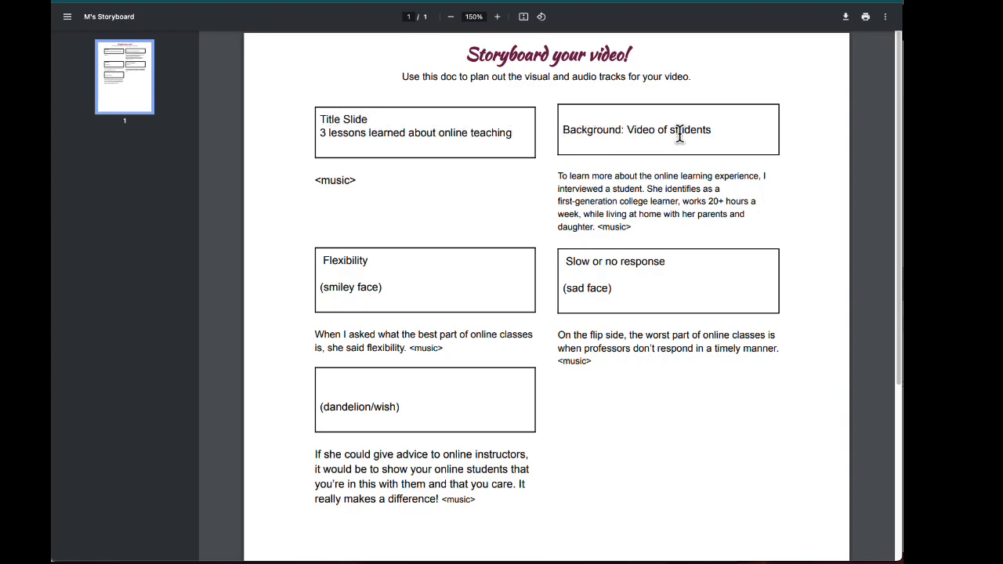
pyautogui.moveTo(623, 192)
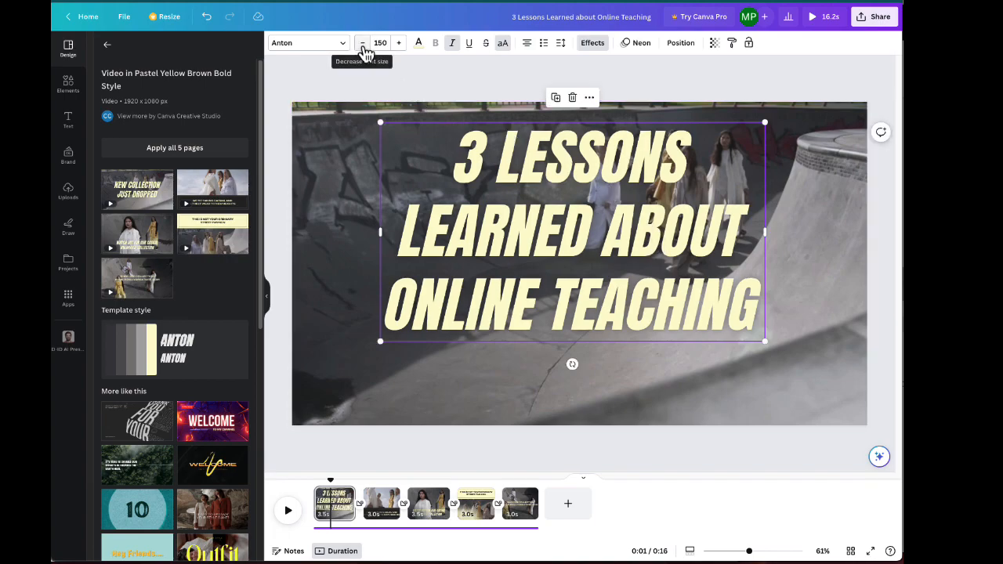
# - Reduce the title's font size in three small decrements
pyautogui.click(380, 42)
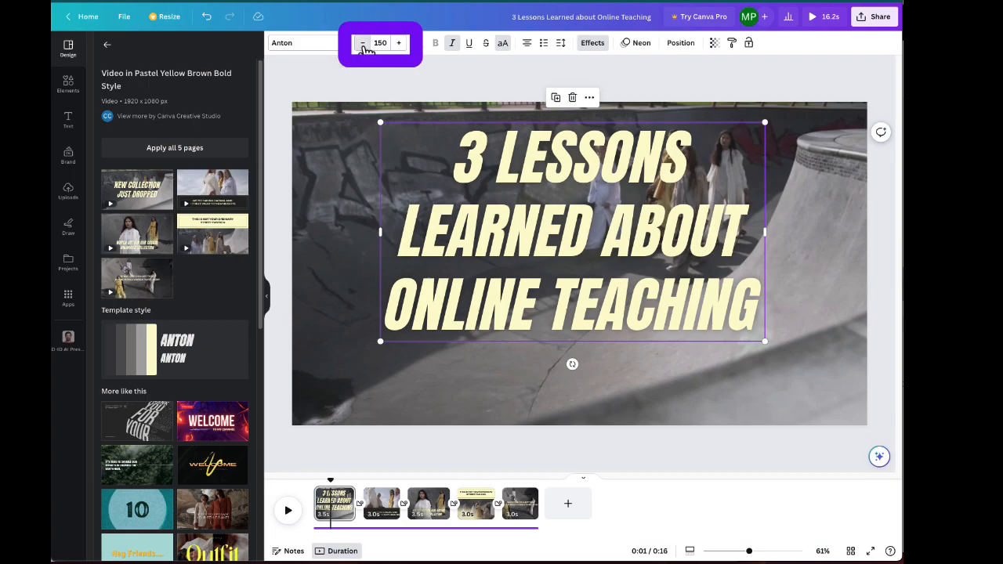
pyautogui.click(362, 43)
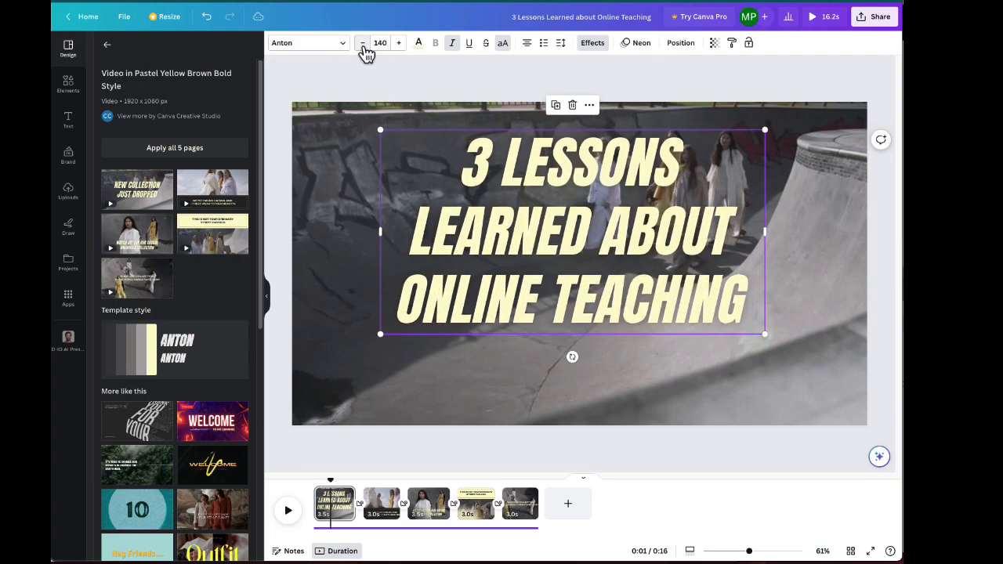
pyautogui.click(362, 43)
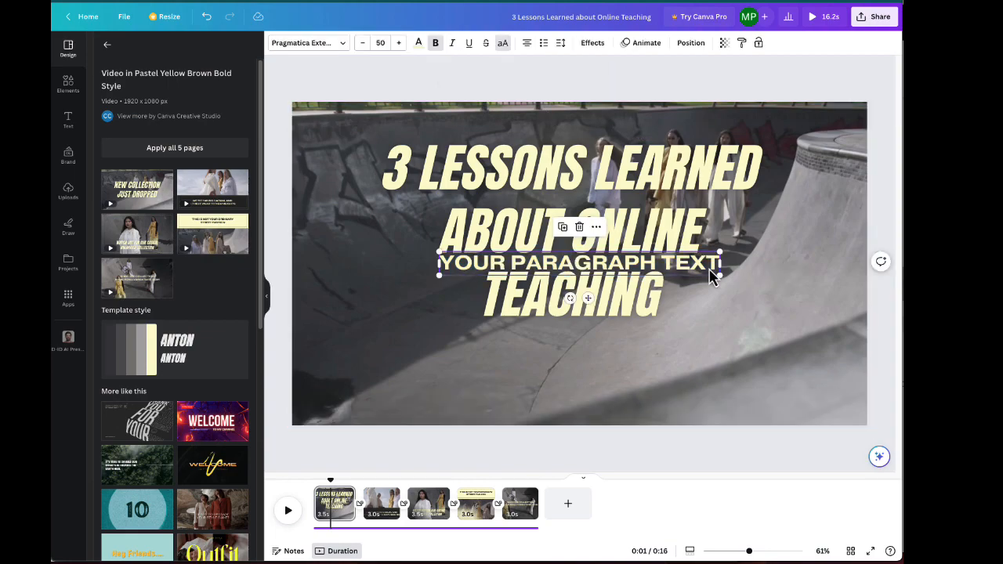
# - Move the paragraph text under the title and make it read FROM A STUDENT
pyautogui.moveTo(575, 262); pyautogui.dragTo(572, 360)
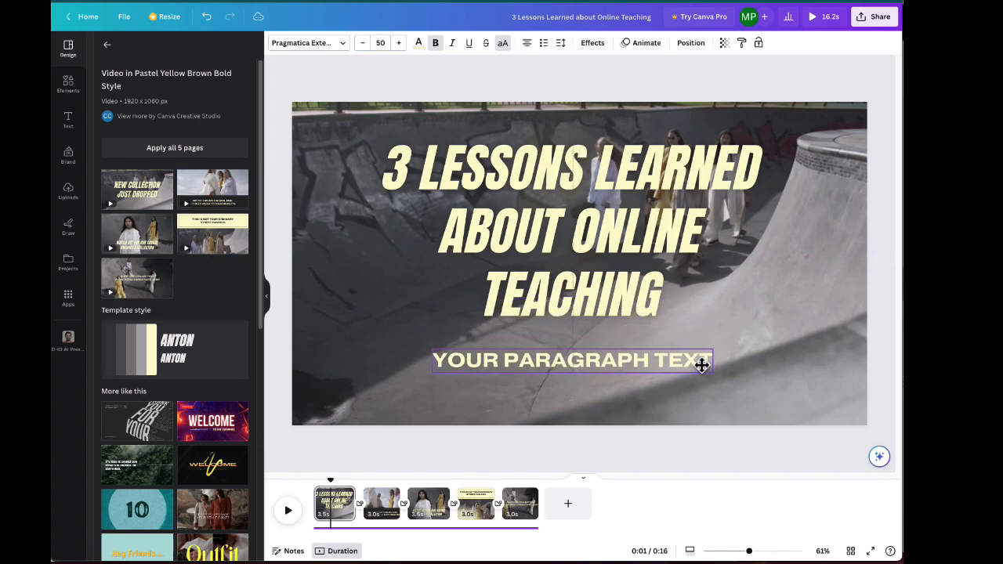
pyautogui.click(571, 359)
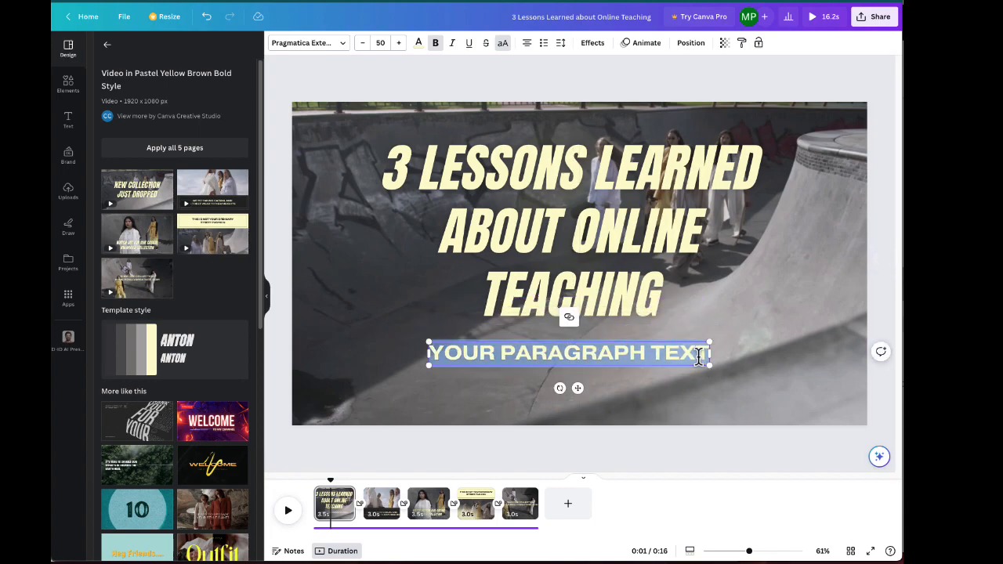
pyautogui.write('FROM A STUDENT')
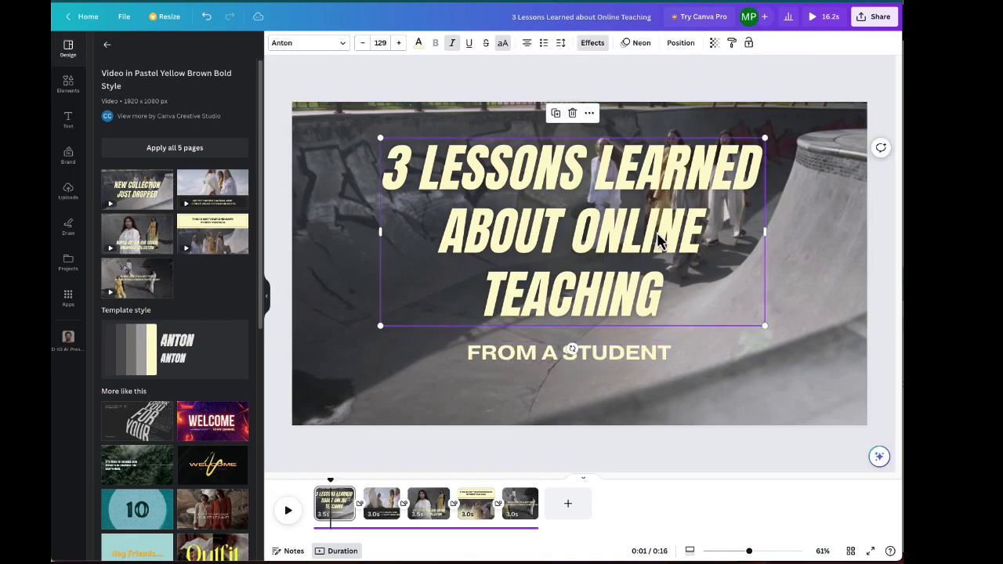
pyautogui.click(568, 352)
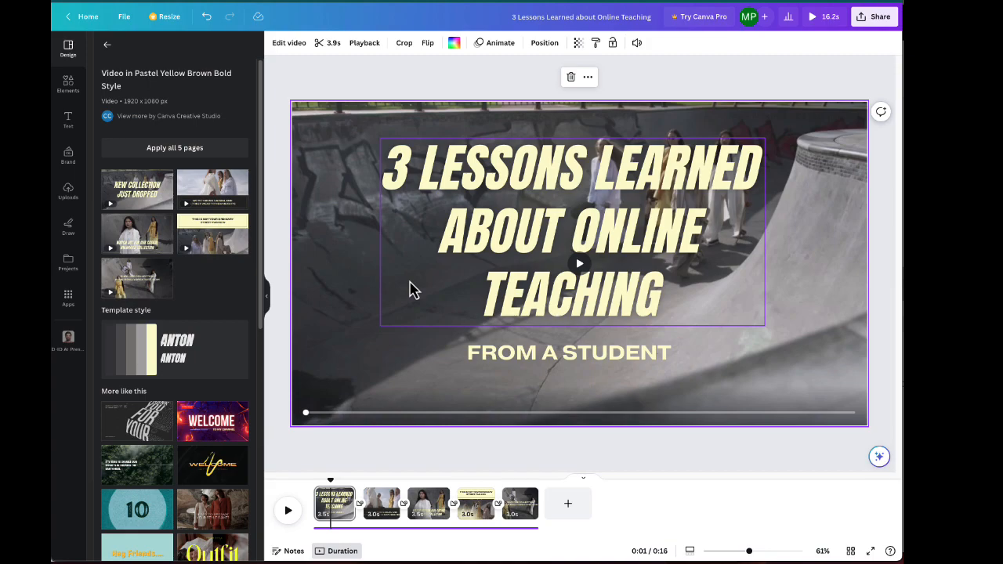
pyautogui.moveTo(815, 218)
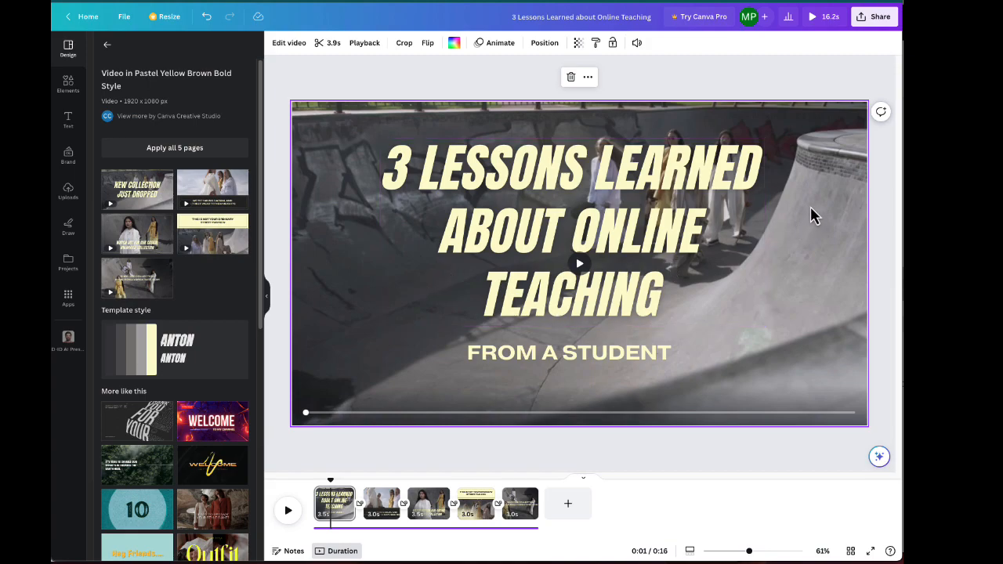
pyautogui.moveTo(321, 164)
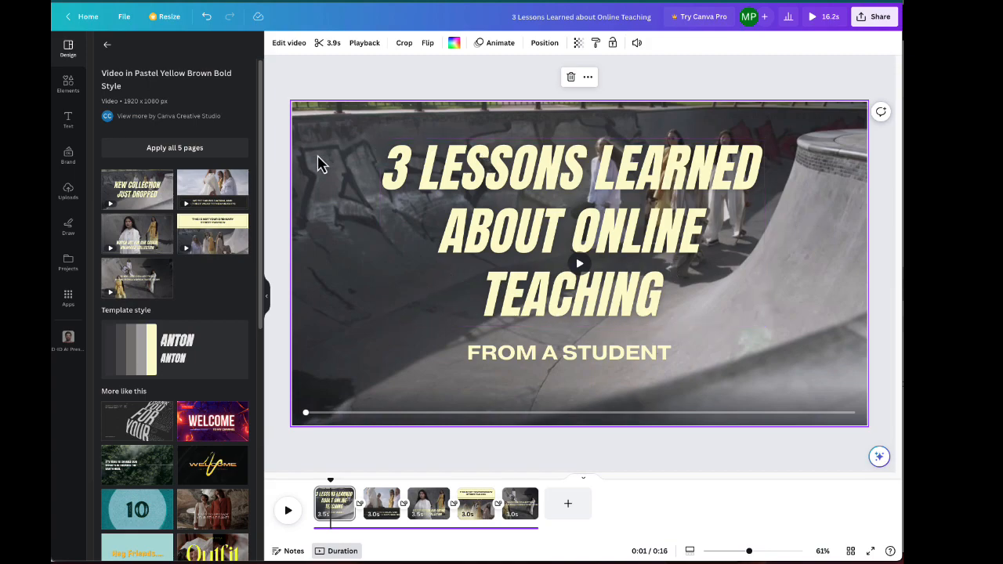
pyautogui.moveTo(309, 129)
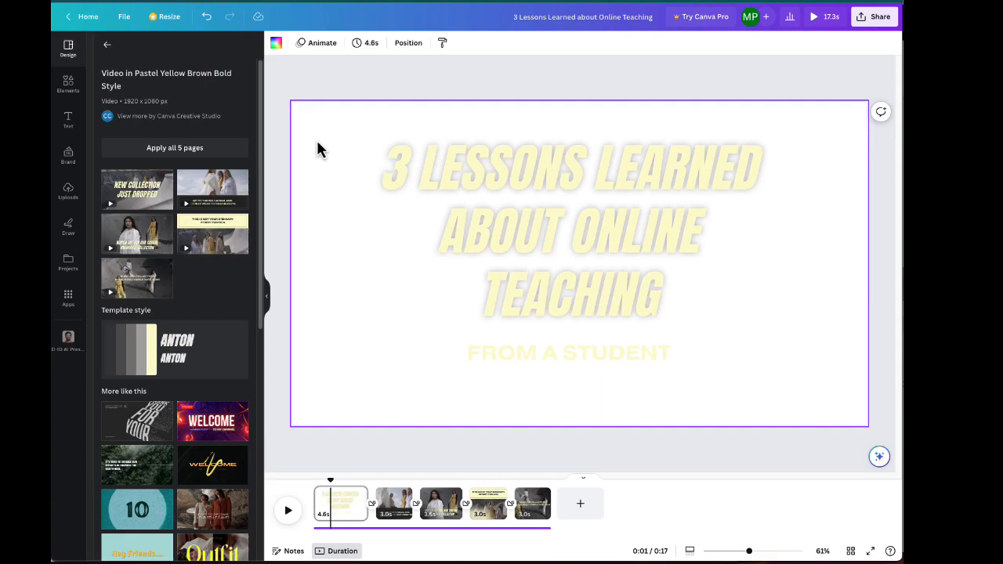
pyautogui.moveTo(313, 92)
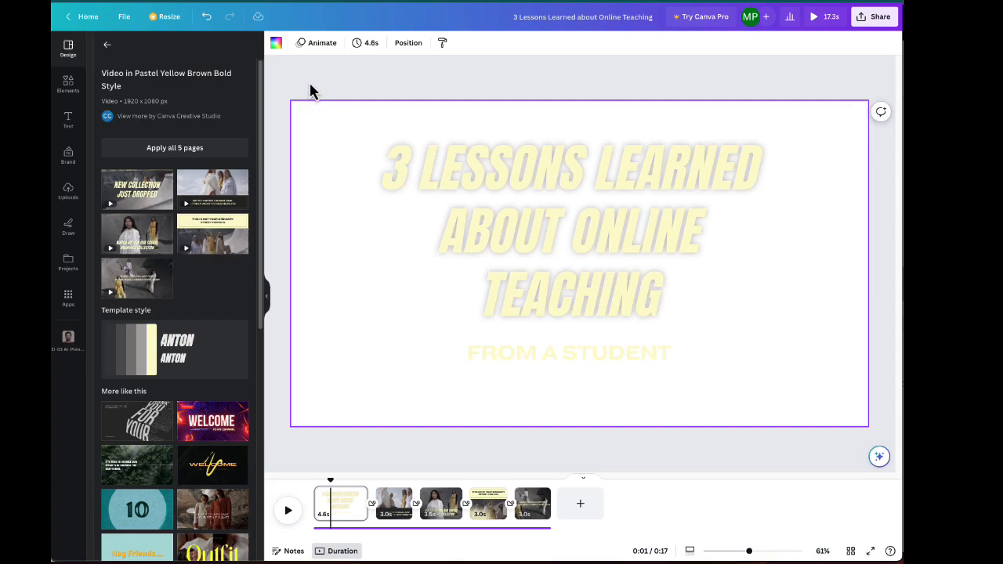
pyautogui.moveTo(237, 92)
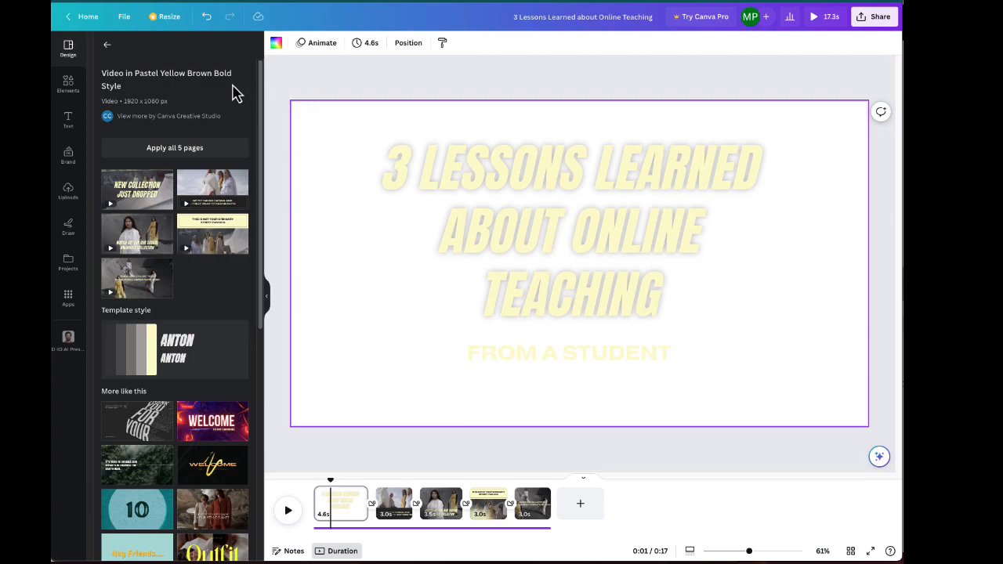
pyautogui.moveTo(68, 90)
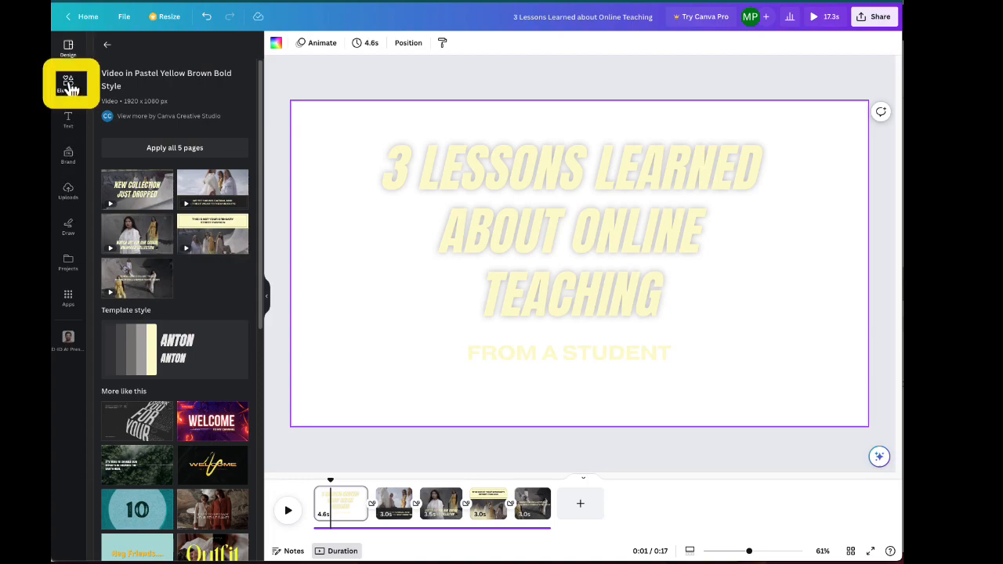
# - Search the Elements library for 'texture' and show only video results
pyautogui.click(68, 83)
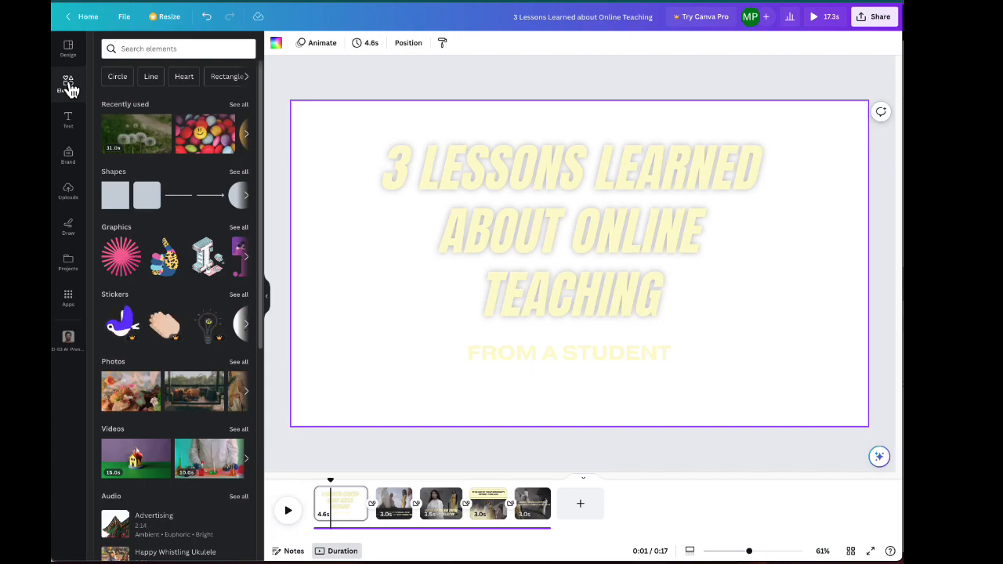
pyautogui.click(178, 48)
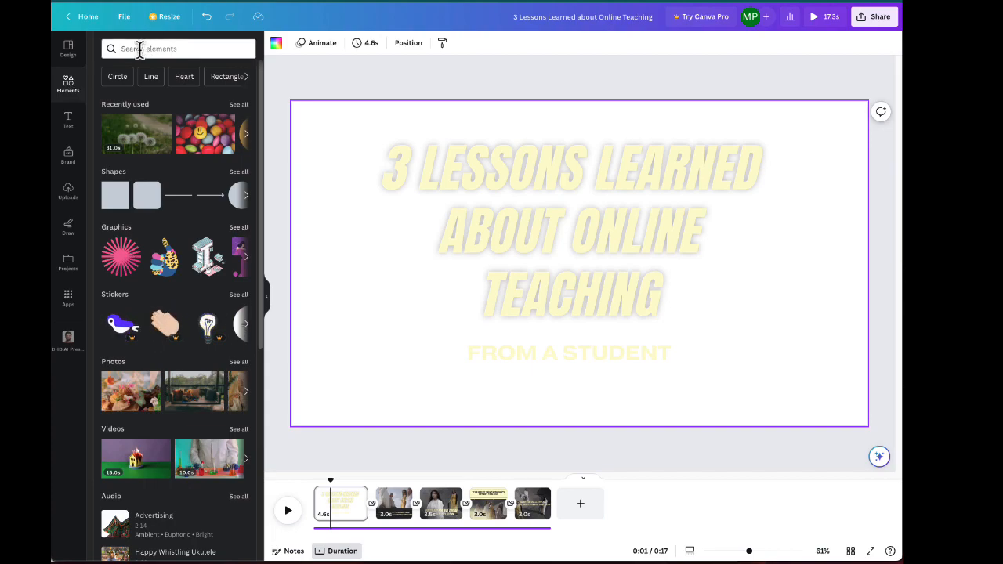
pyautogui.write('texture')
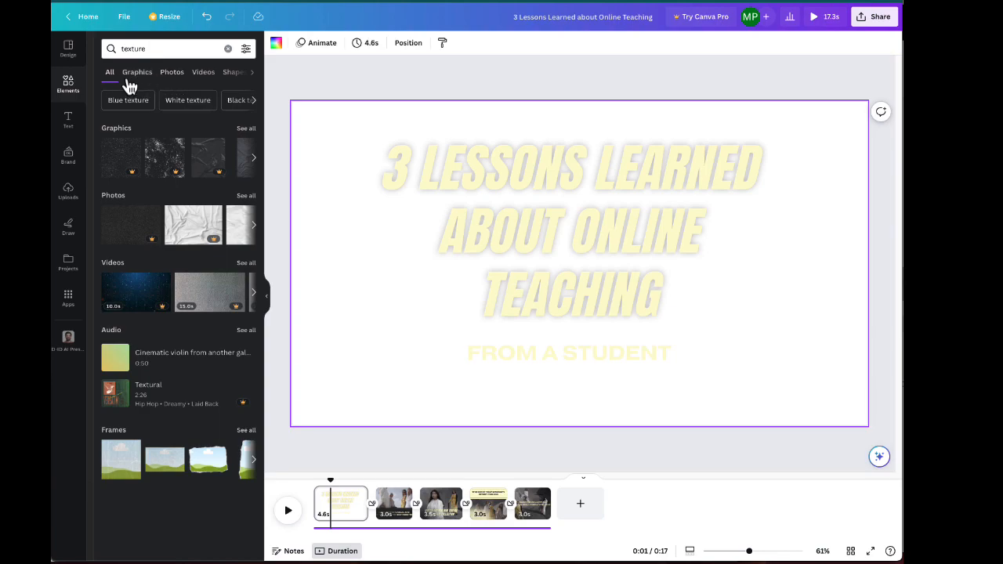
pyautogui.moveTo(141, 83)
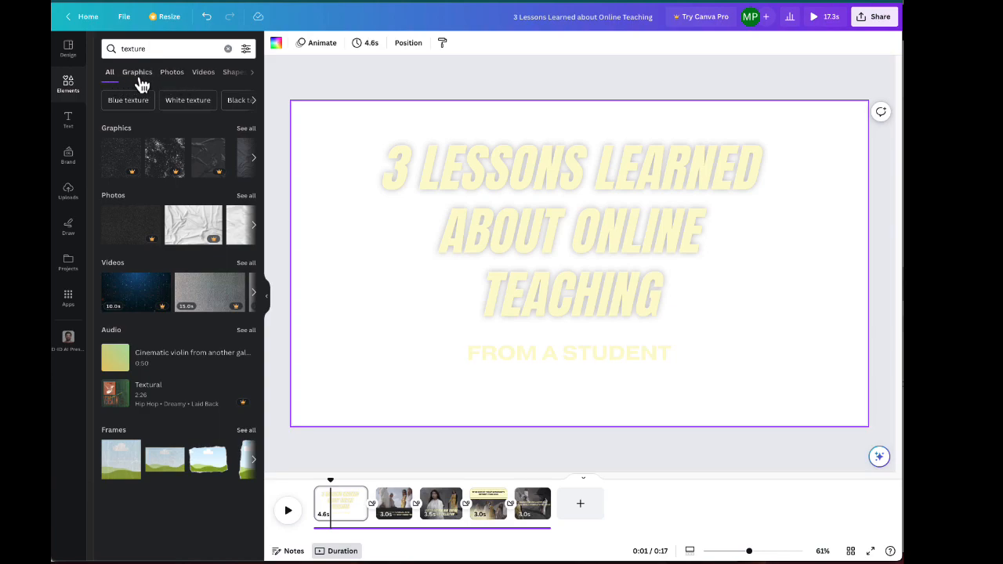
pyautogui.moveTo(203, 79)
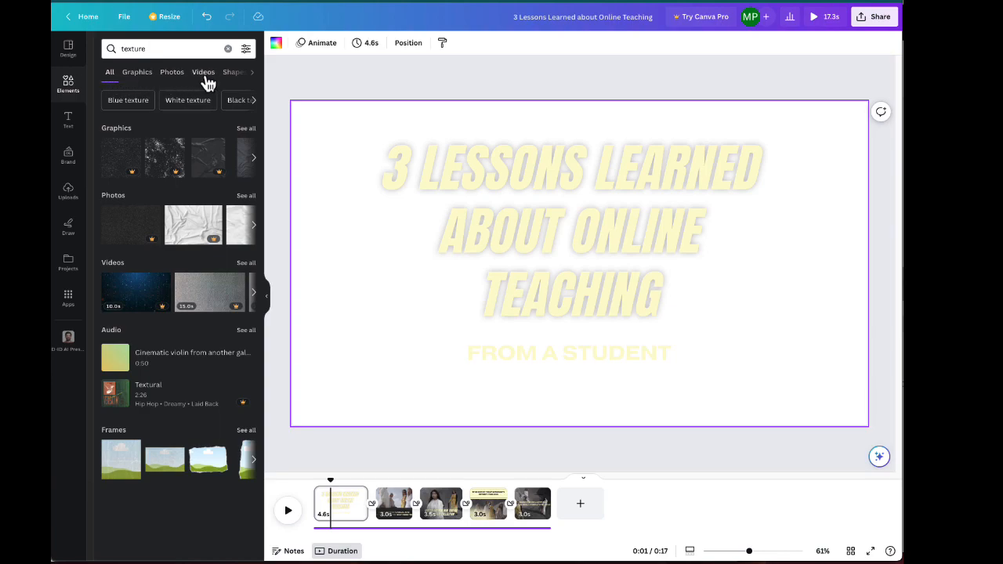
pyautogui.click(203, 71)
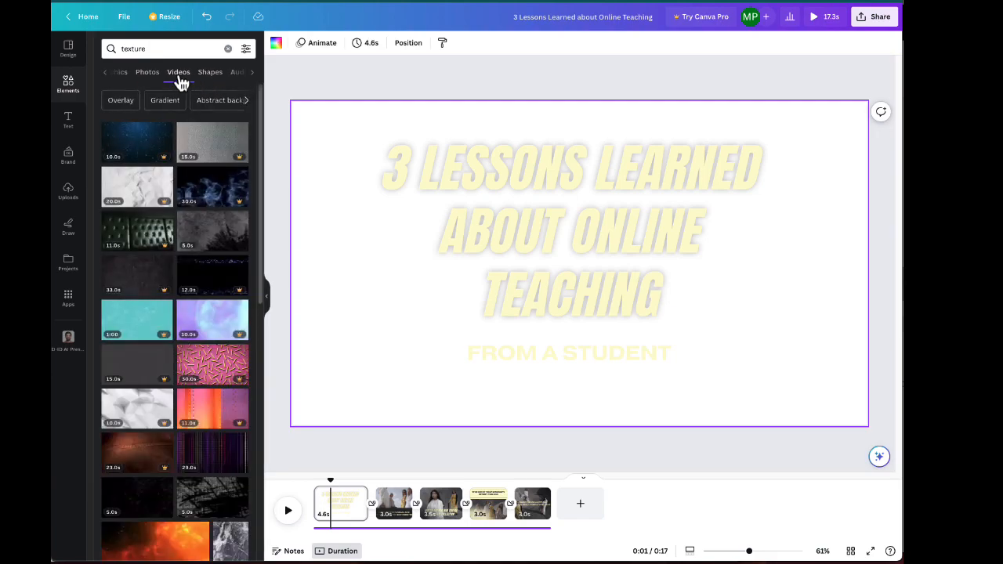
pyautogui.moveTo(192, 241)
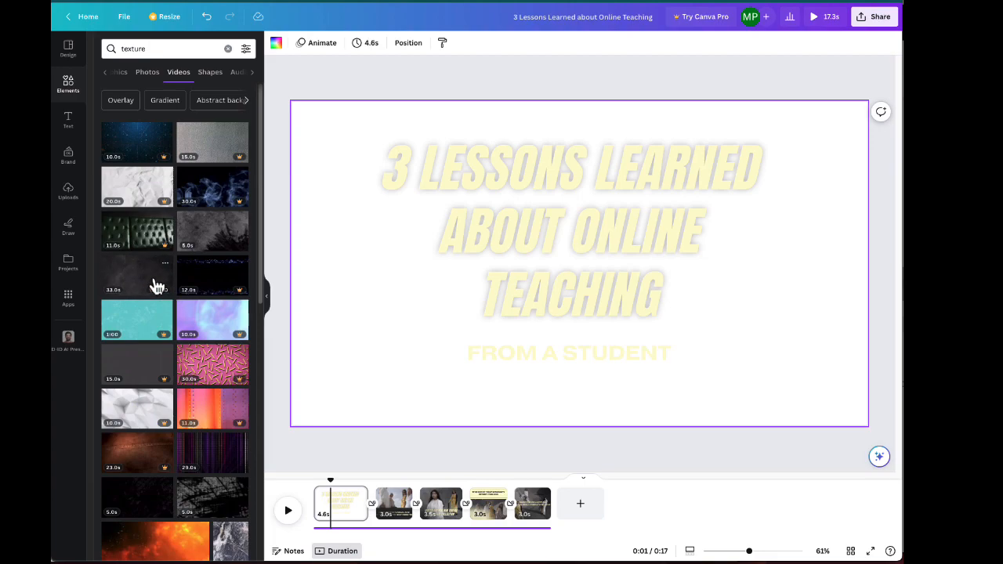
pyautogui.moveTo(180, 289)
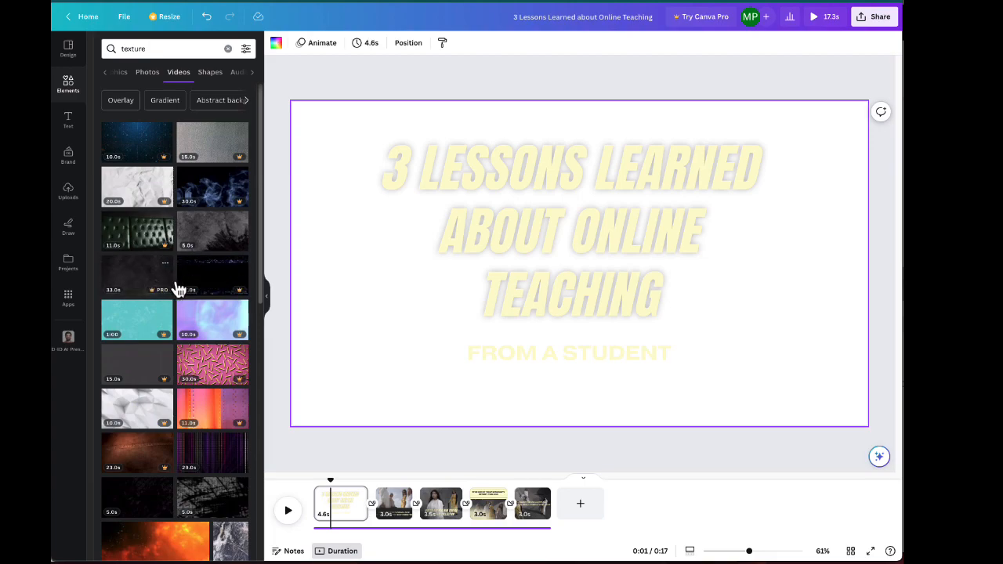
pyautogui.moveTo(233, 300)
pyautogui.write('dark ')
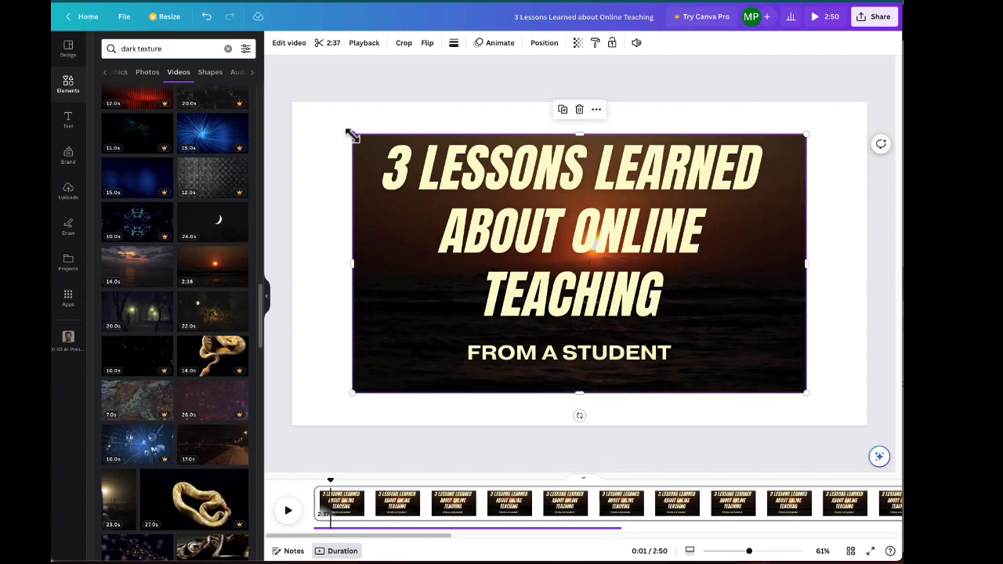
# - Stretch the sunset video to fill the title slide, then preview playback
pyautogui.moveTo(353, 134); pyautogui.dragTo(347, 131)
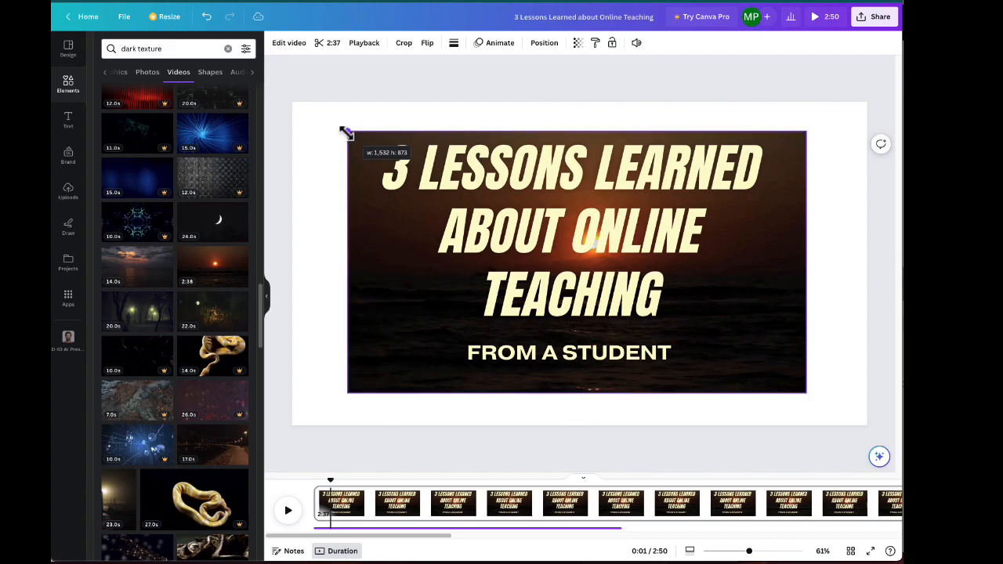
pyautogui.moveTo(347, 132); pyautogui.dragTo(296, 102)
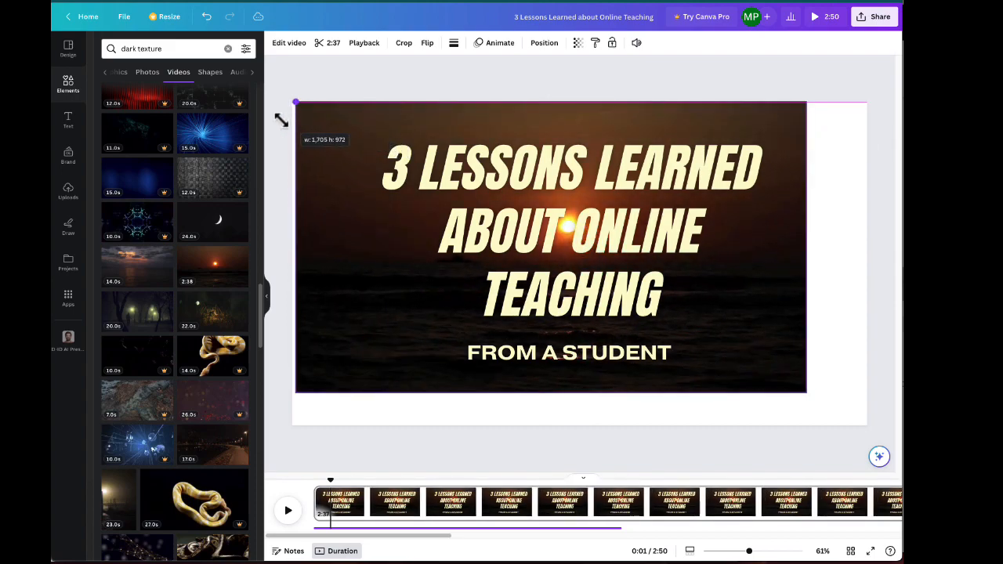
pyautogui.click(568, 231)
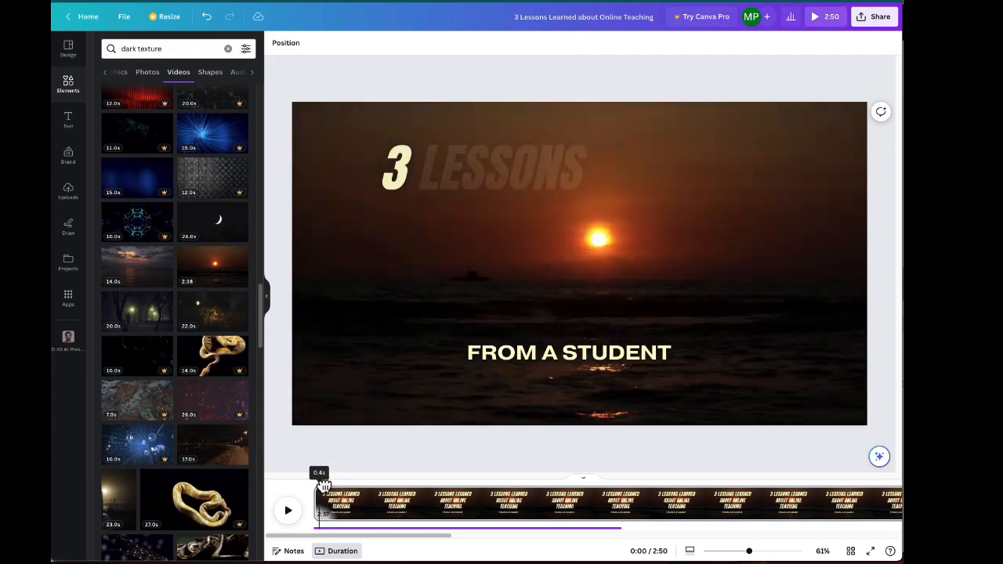
pyautogui.click(287, 510)
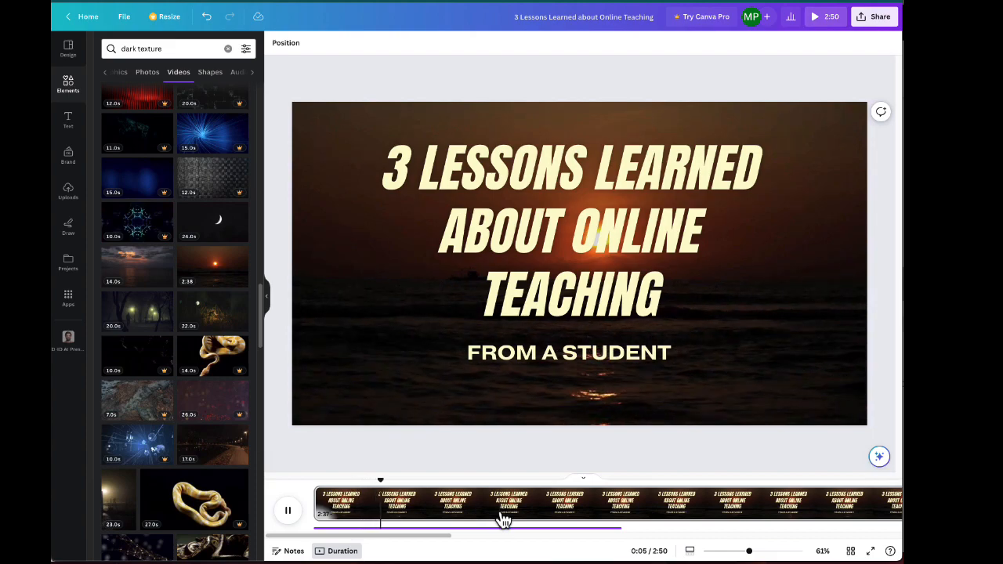
pyautogui.click(288, 510)
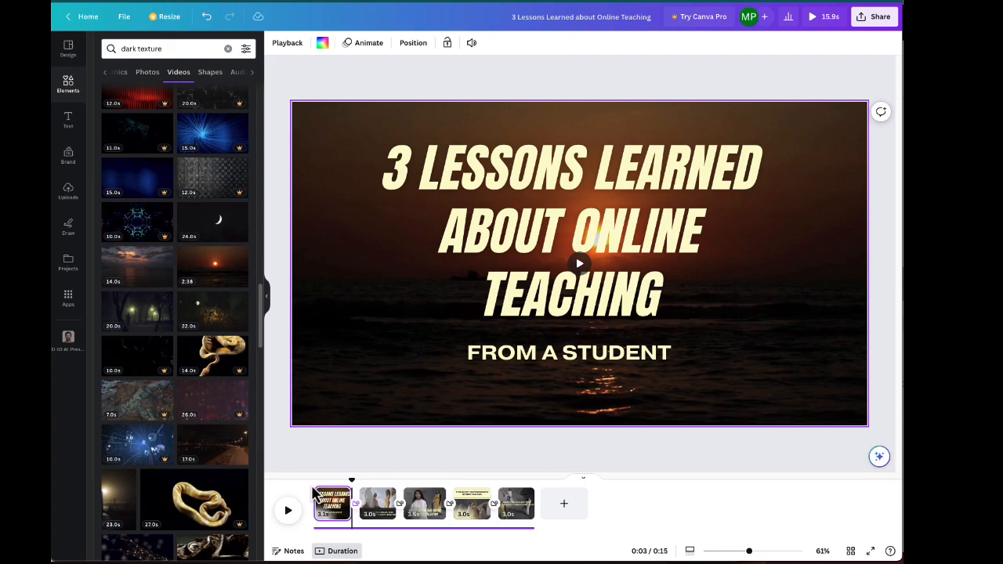
# - Play the video until it reaches the second page's street-wear slide
pyautogui.click(288, 510)
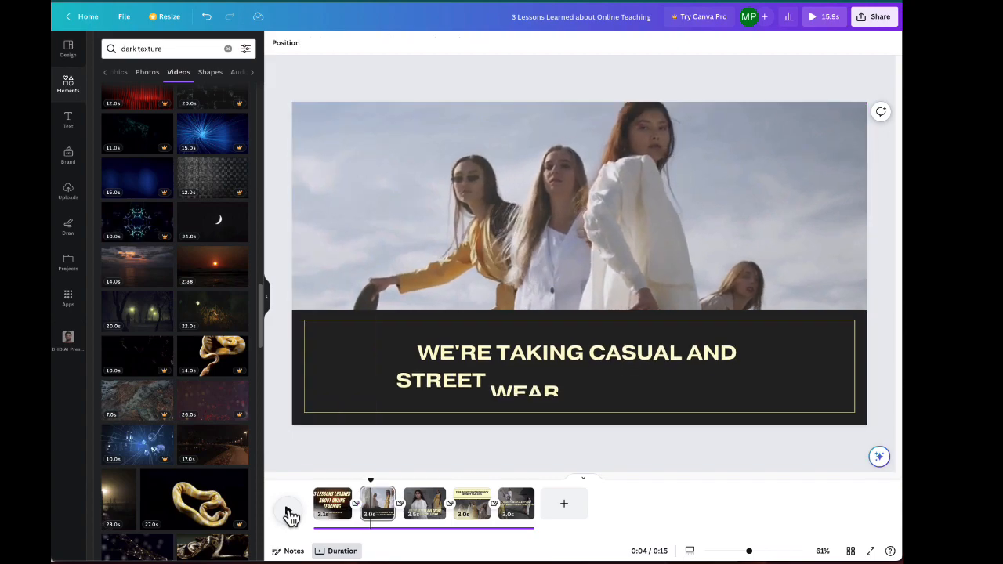
pyautogui.moveTo(725, 464)
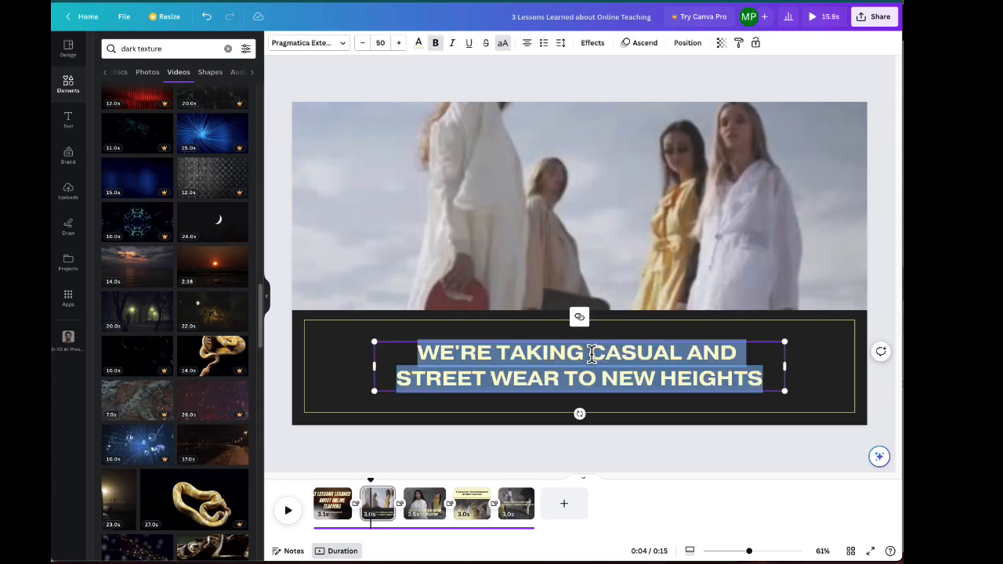
# - Replace the second slide's caption with the name CARLA
pyautogui.write('CARLA')
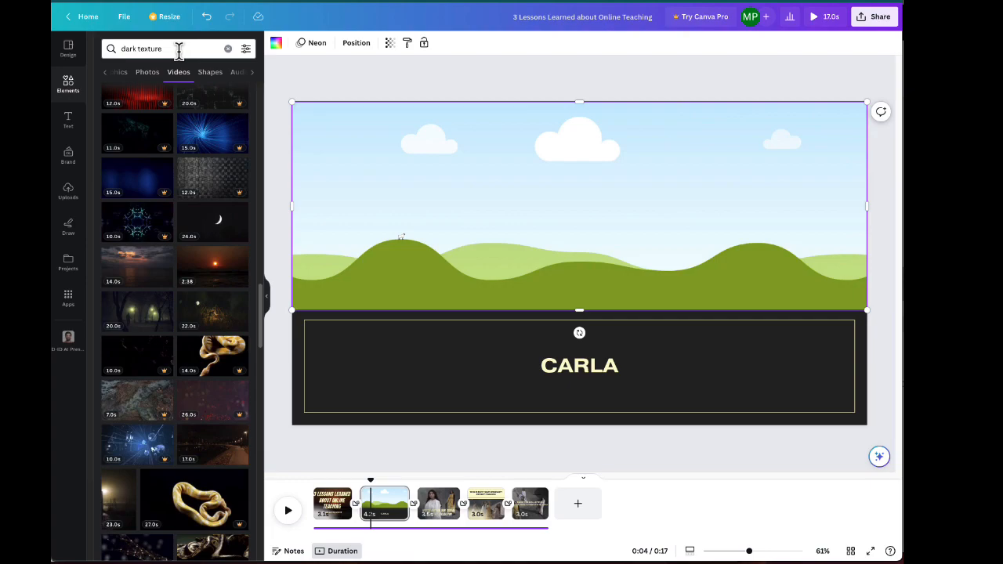
# - Search Canva's stock videos for 'students' to fill page 2's picture area
pyautogui.write('students')
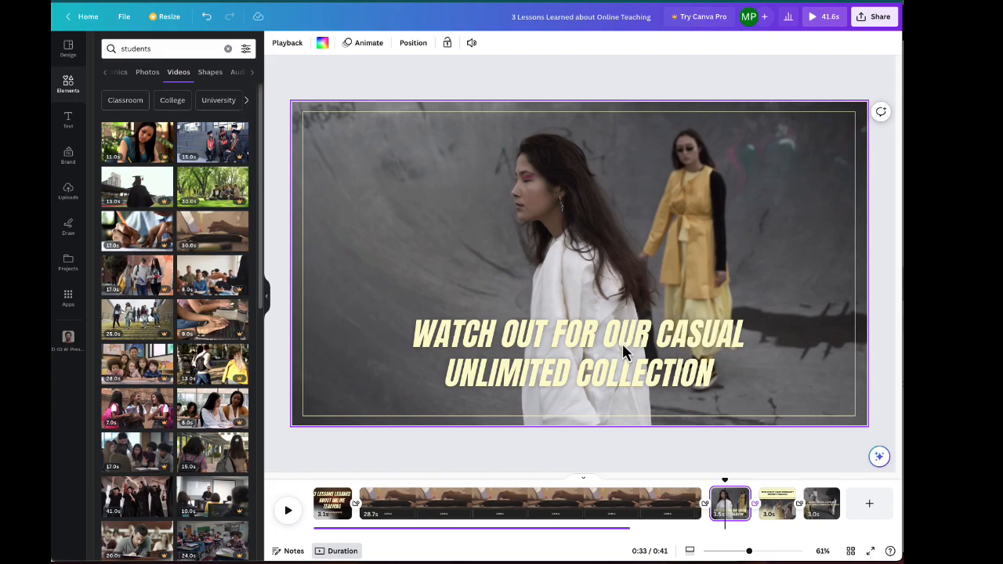
# - Change page 3's caption to 'FLEXIBILITY IS THE BEST PART!', centred on a dark background
pyautogui.click(579, 334)
pyautogui.write('FLEXIBILITY IS T')
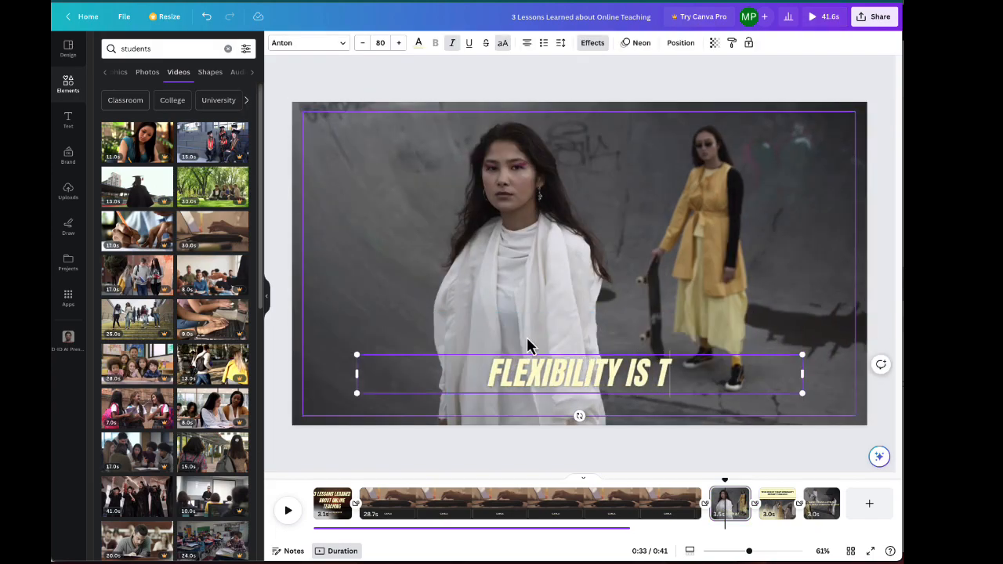
pyautogui.write('HE BEST PART!')
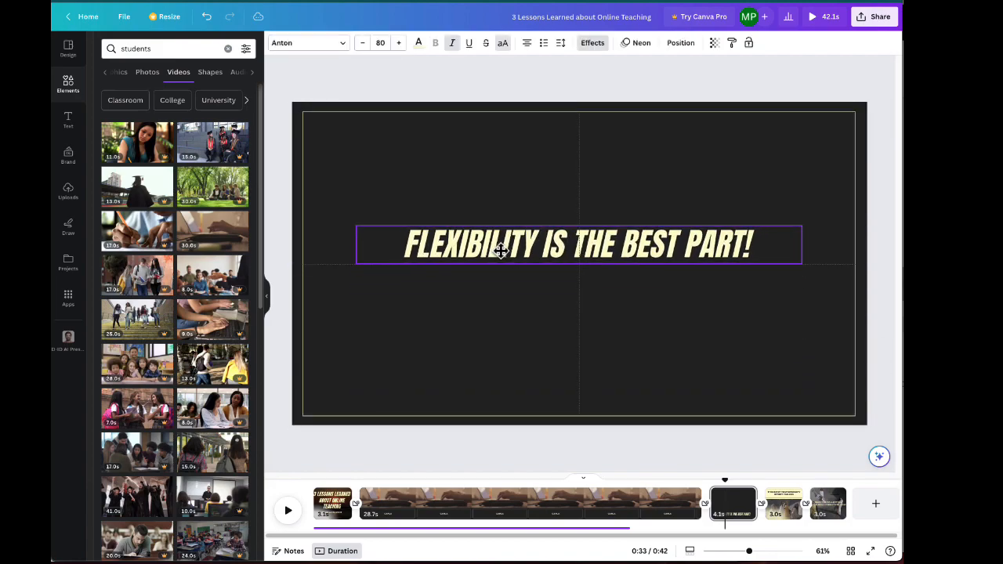
pyautogui.click(578, 244)
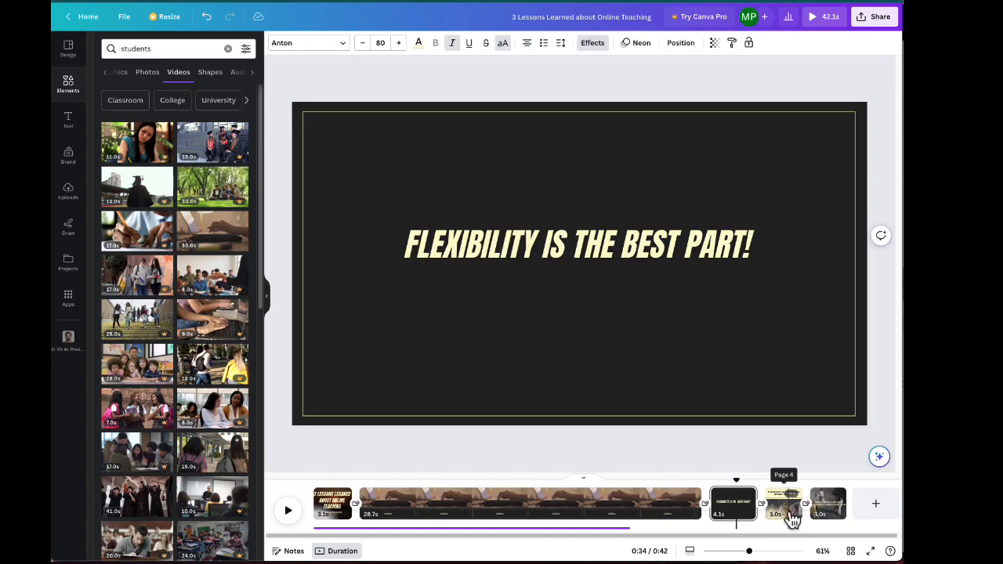
# - Retype page 4's heading as 'PROFESSORS THAT ARE NOT RESPONSIVE'
pyautogui.click(783, 504)
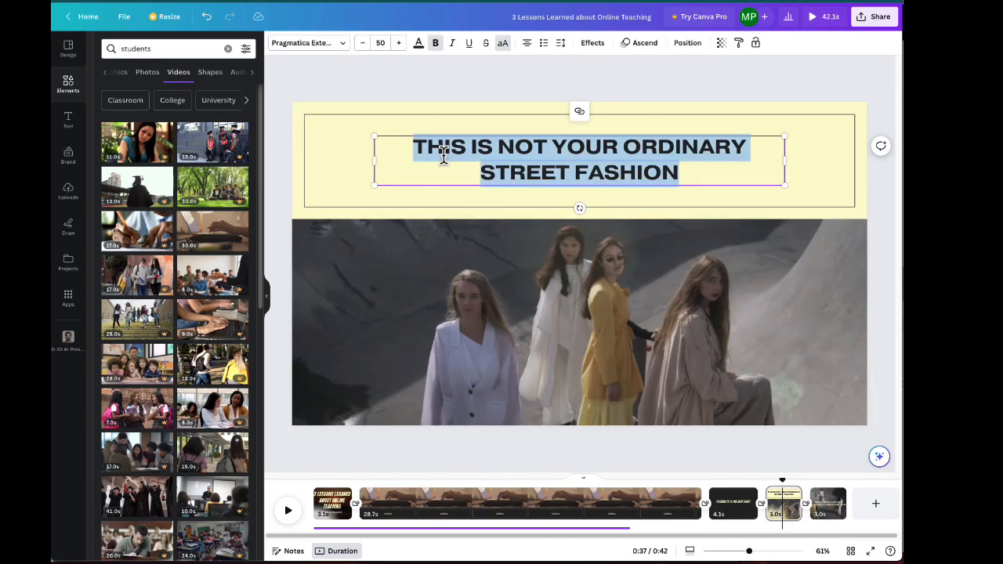
pyautogui.write('PROFESSORS THAT ARE NOT RESPONSIVE')
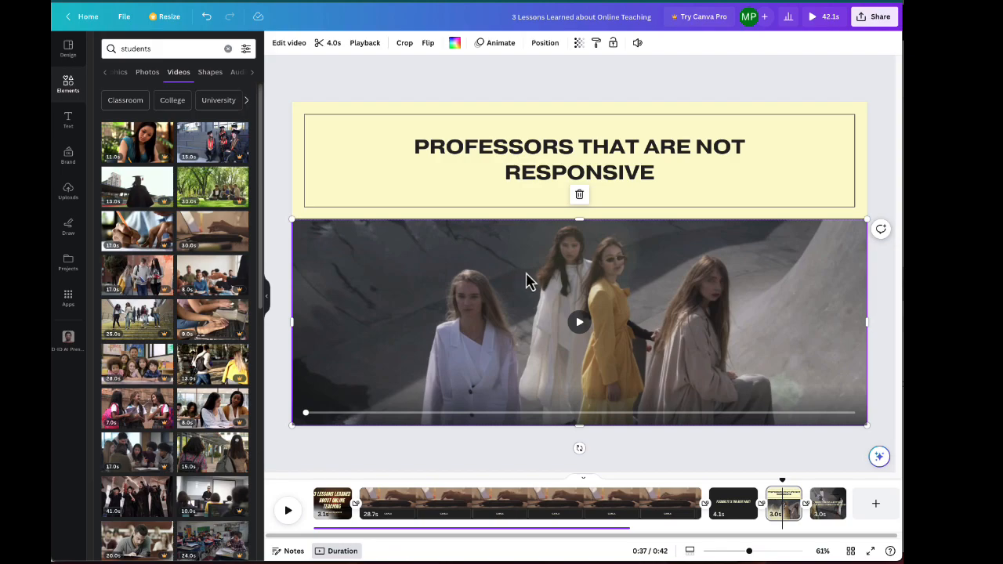
pyautogui.moveTo(534, 284)
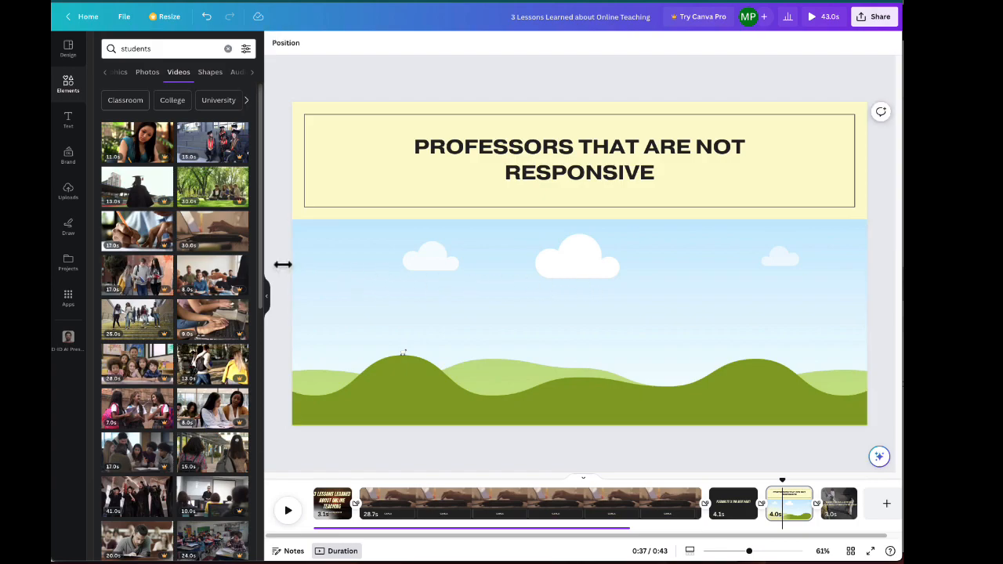
pyautogui.moveTo(289, 265)
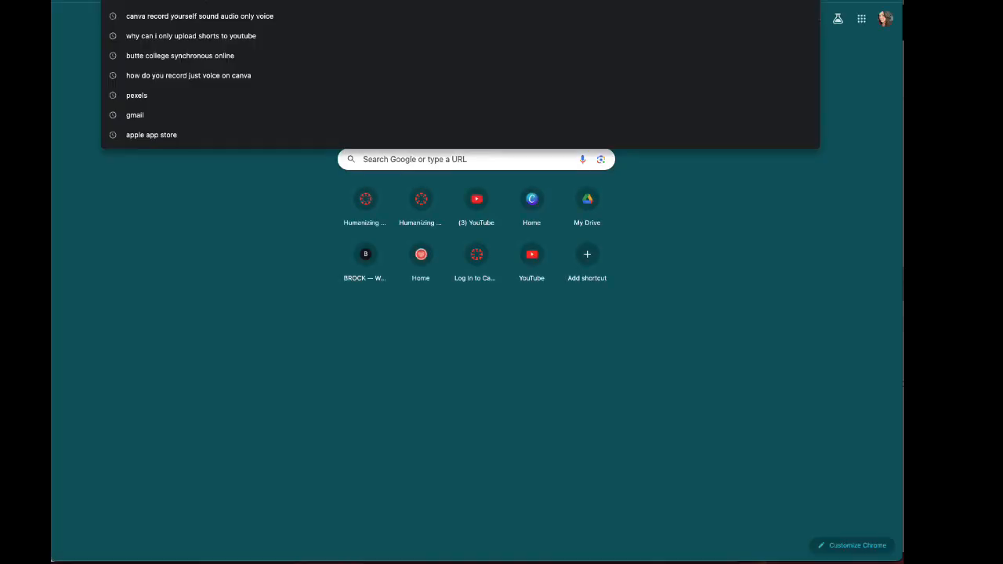
# - Go to Pexels and search free videos for 'sad face'
pyautogui.write('pexels')
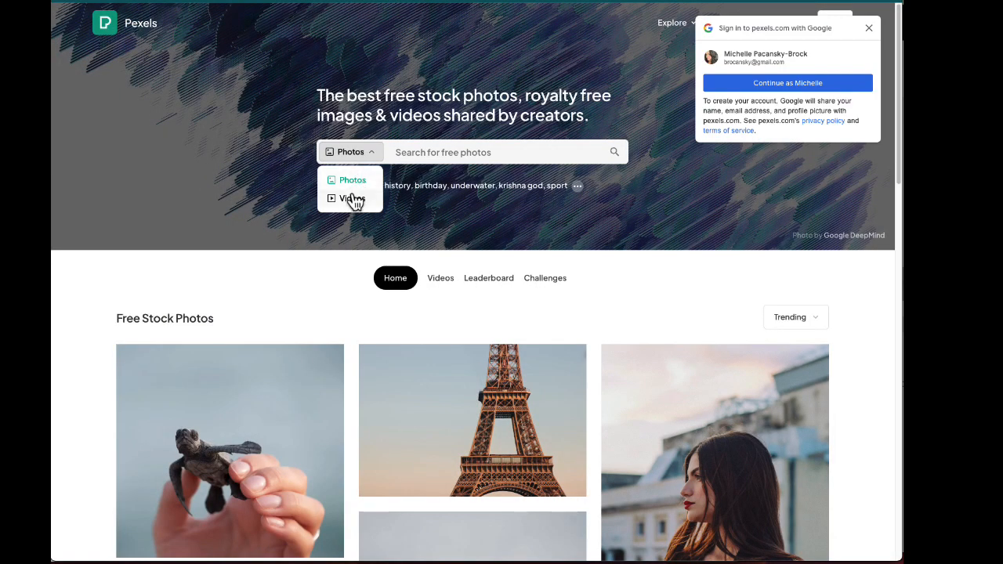
pyautogui.click(352, 197)
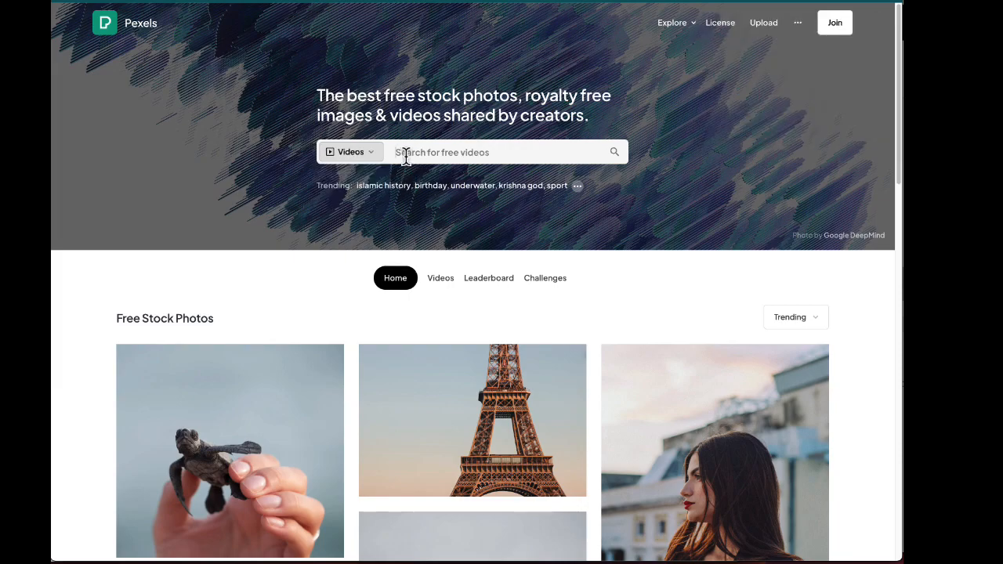
pyautogui.write('sad face')
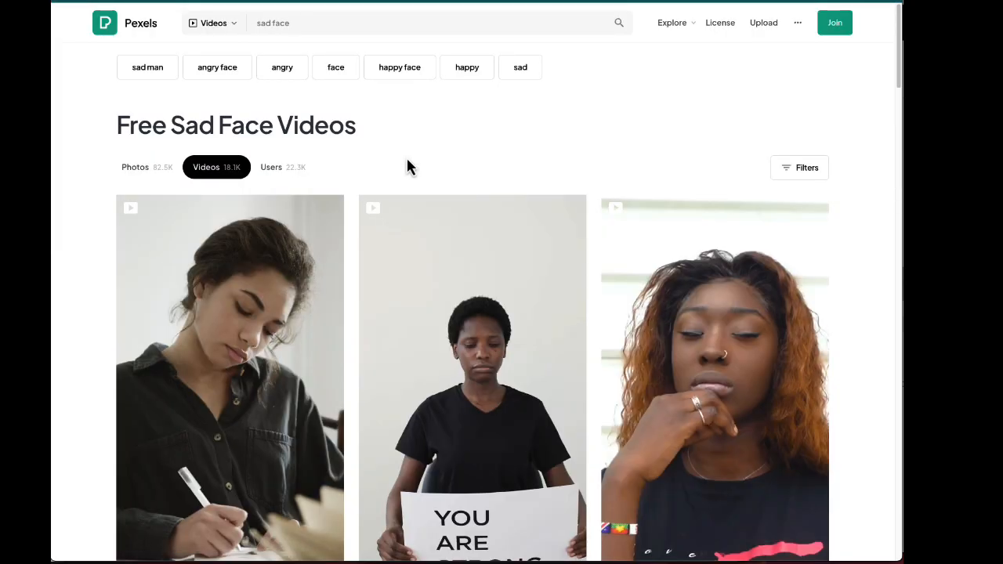
# - Scroll through the 'sad face' video results to the animated sad-emoji clips
pyautogui.scroll(-3)
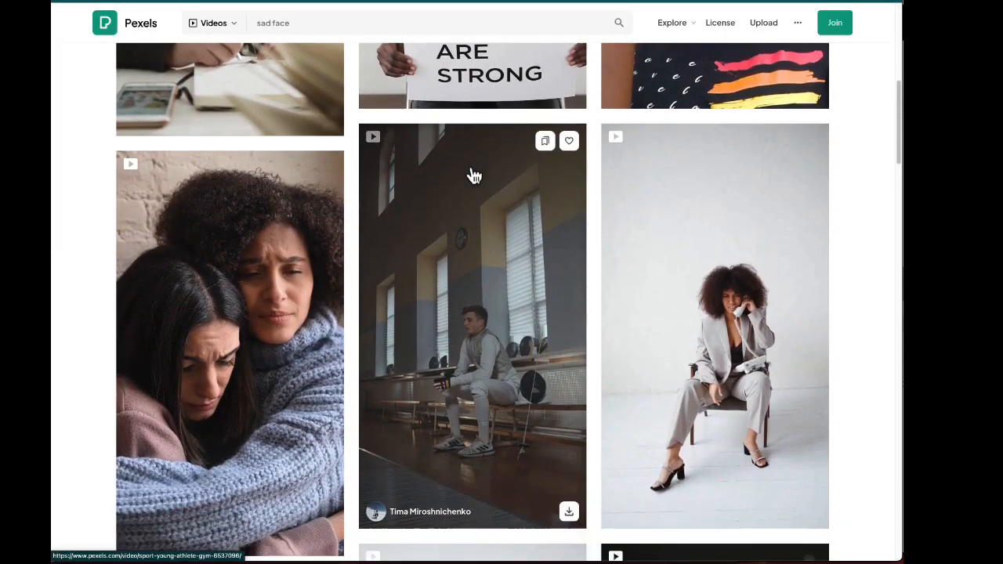
pyautogui.scroll(-3)
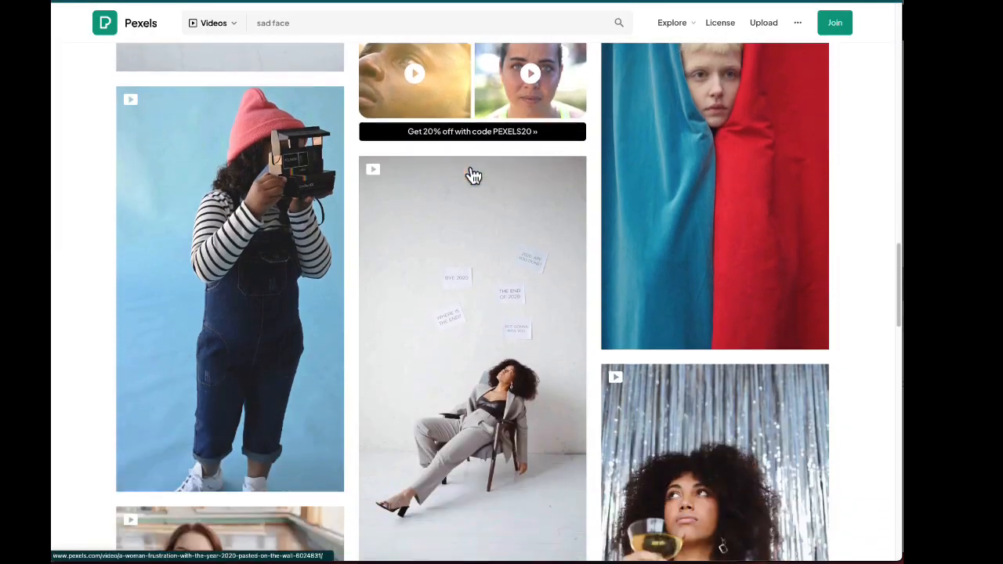
pyautogui.scroll(-3)
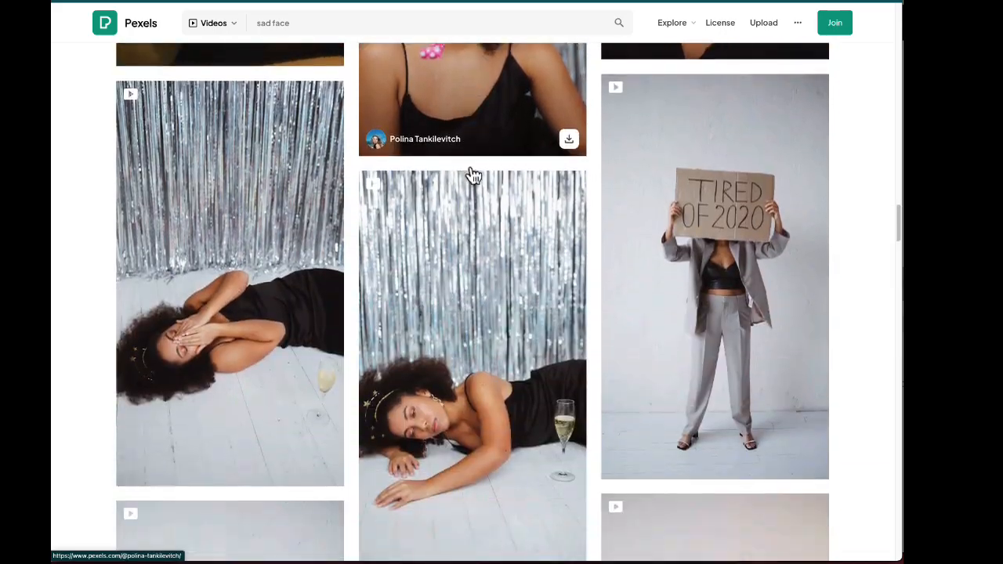
pyautogui.scroll(-3)
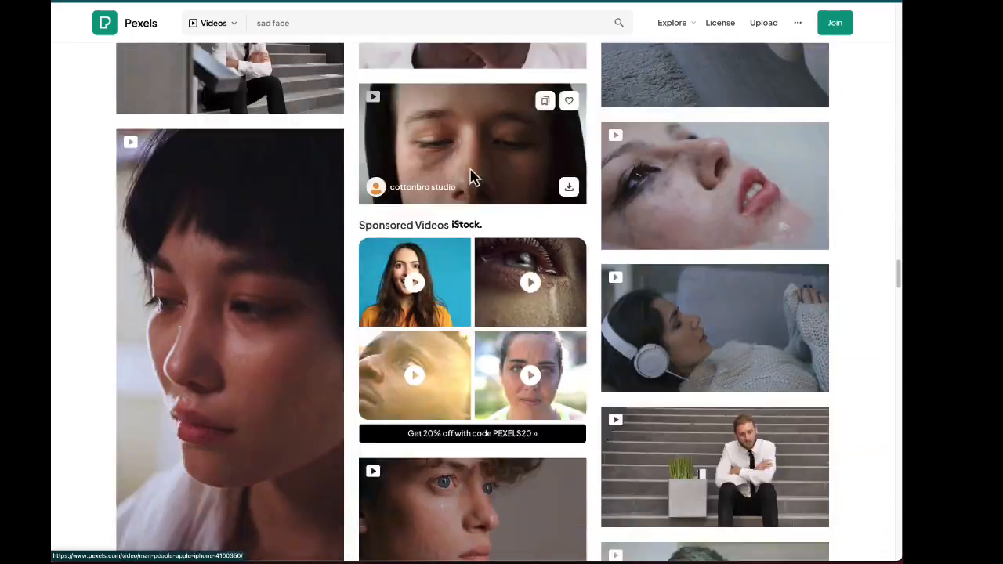
pyautogui.scroll(-3)
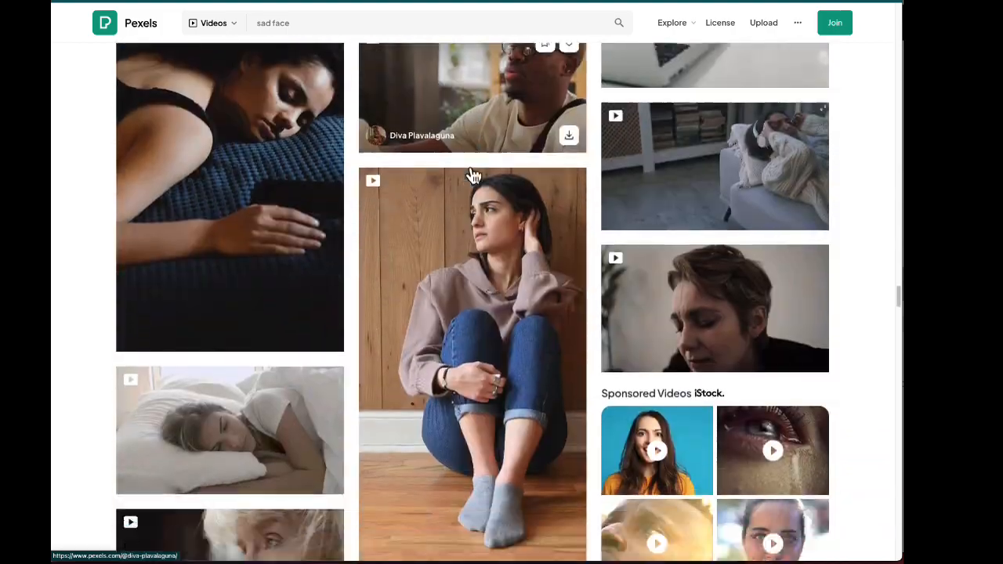
pyautogui.scroll(-3)
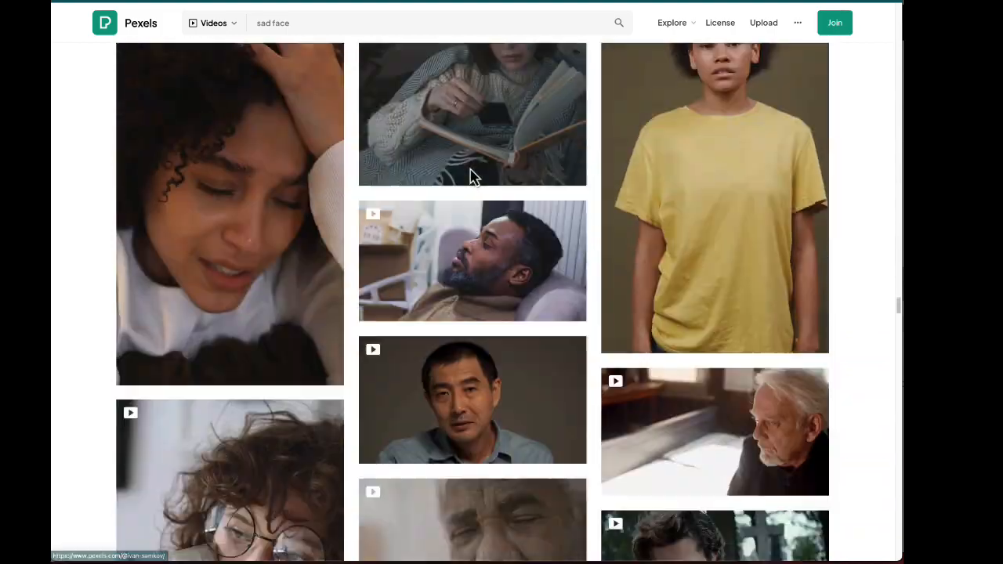
pyautogui.scroll(-3)
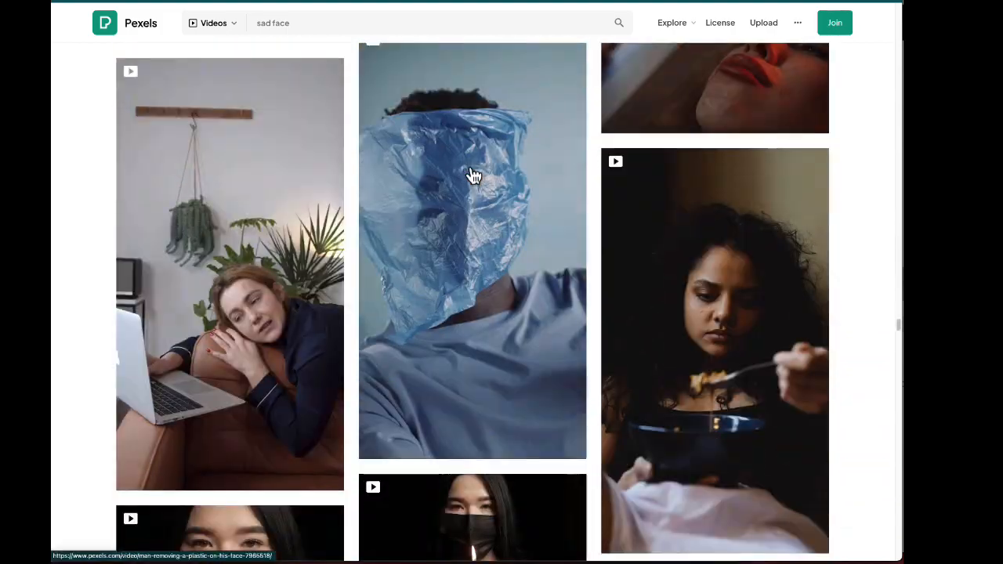
pyautogui.scroll(-3)
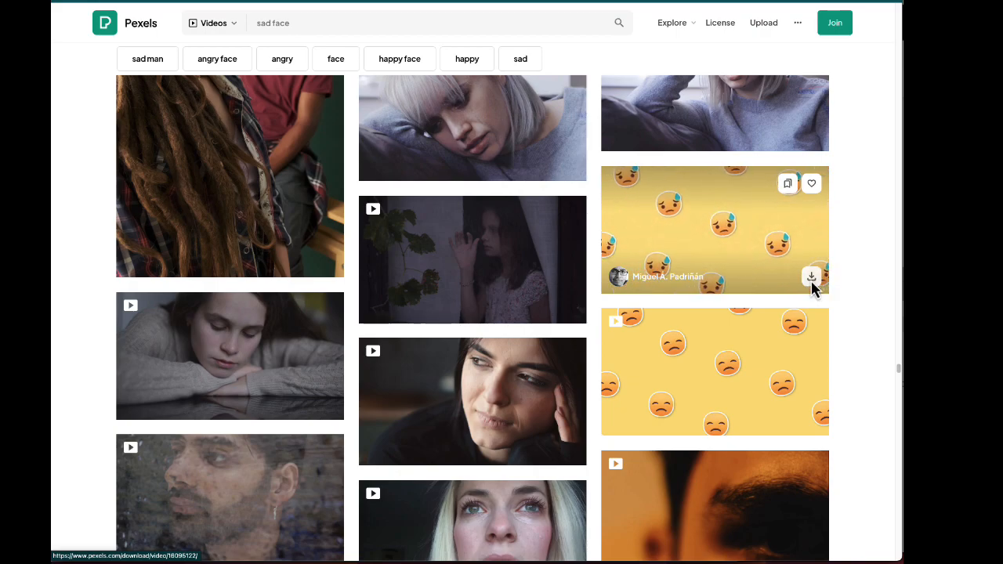
# - Download the sad-emoji video and paste its 'Video by…' credit into a TextEdit note
pyautogui.click(812, 276)
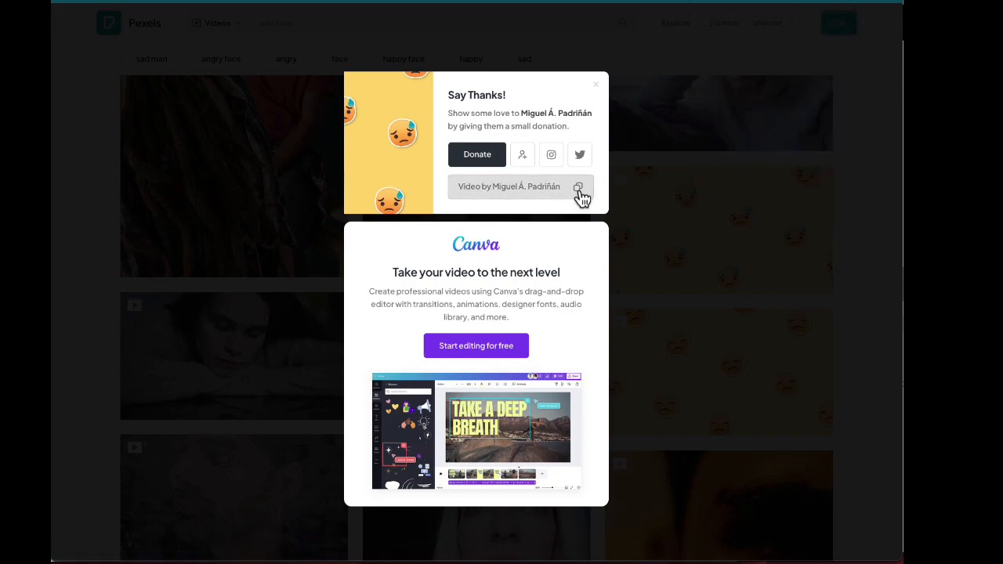
pyautogui.click(578, 187)
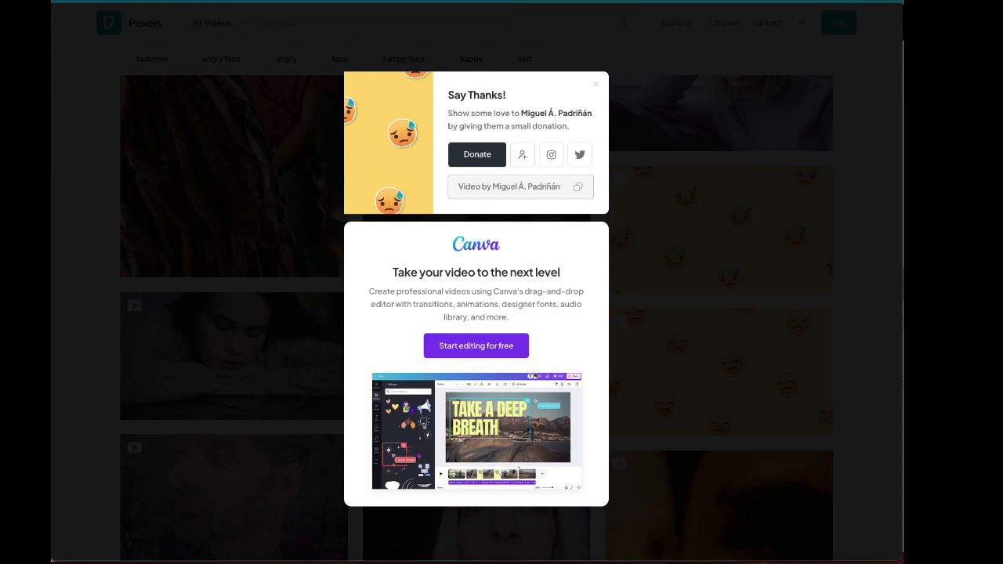
pyautogui.write('textEdit')
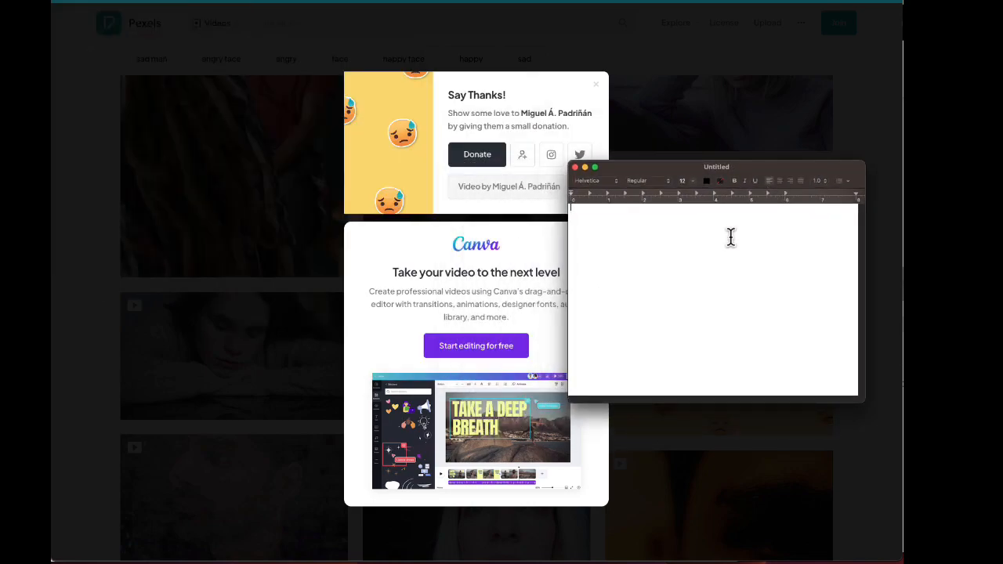
pyautogui.write('Sad face vi')
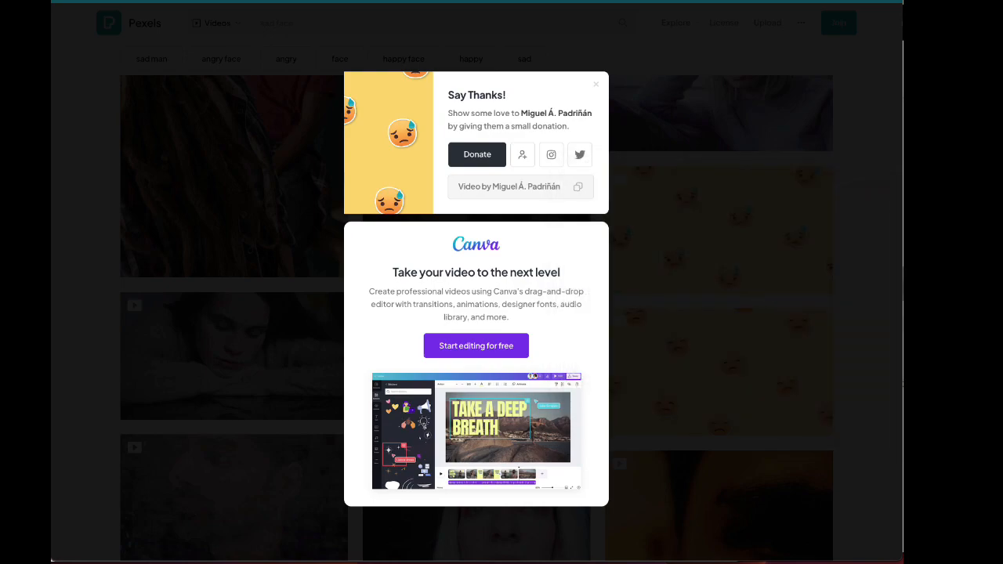
pyautogui.moveTo(488, 176)
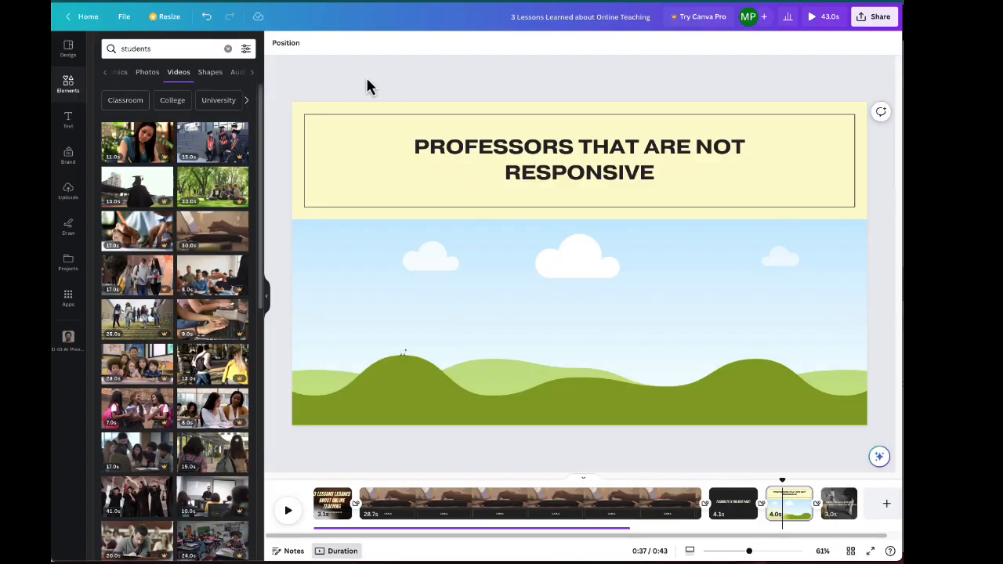
pyautogui.moveTo(68, 86)
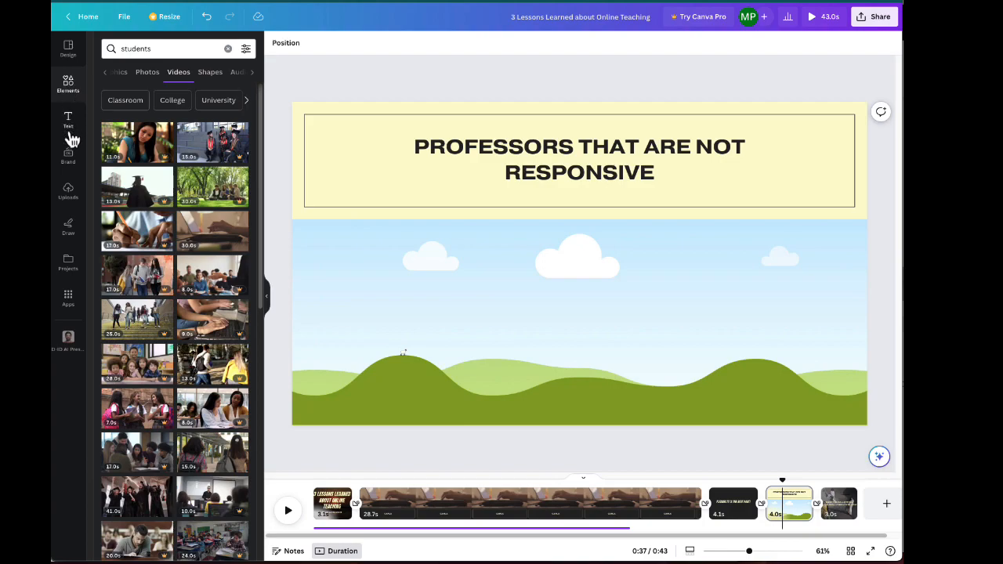
# - Show the media already uploaded to the Canva account in the Uploads panel
pyautogui.click(68, 192)
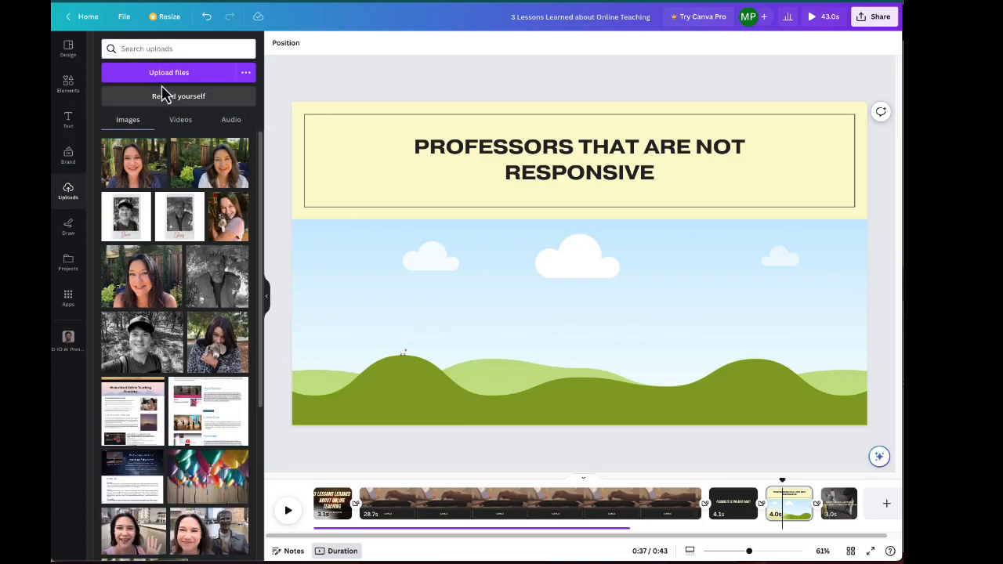
pyautogui.moveTo(435, 100)
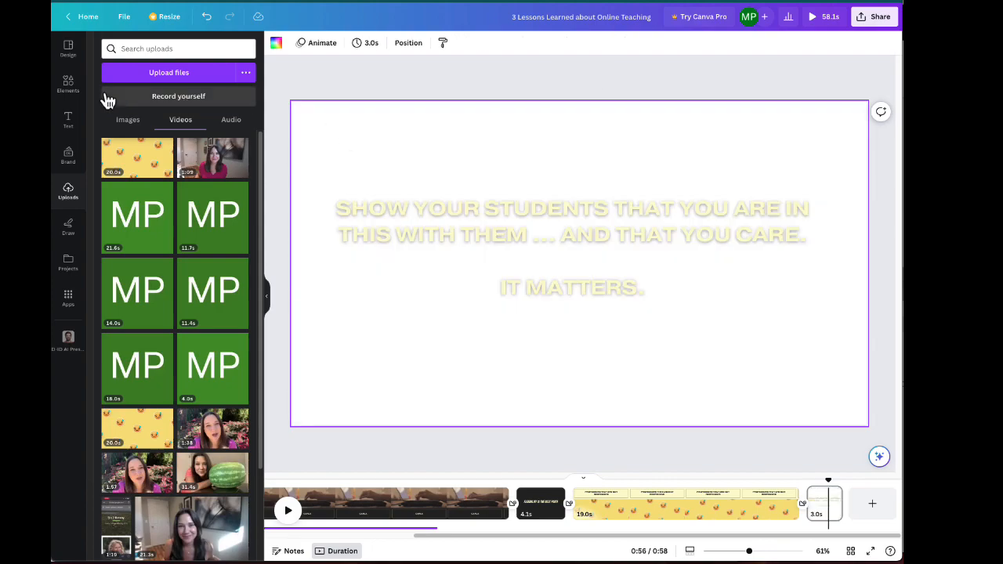
pyautogui.moveTo(72, 116)
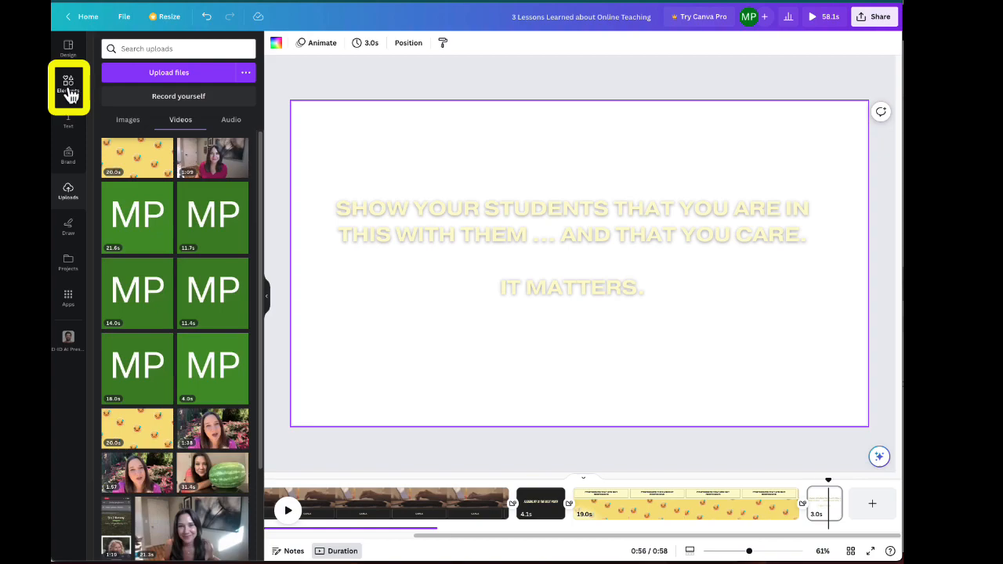
pyautogui.moveTo(72, 92)
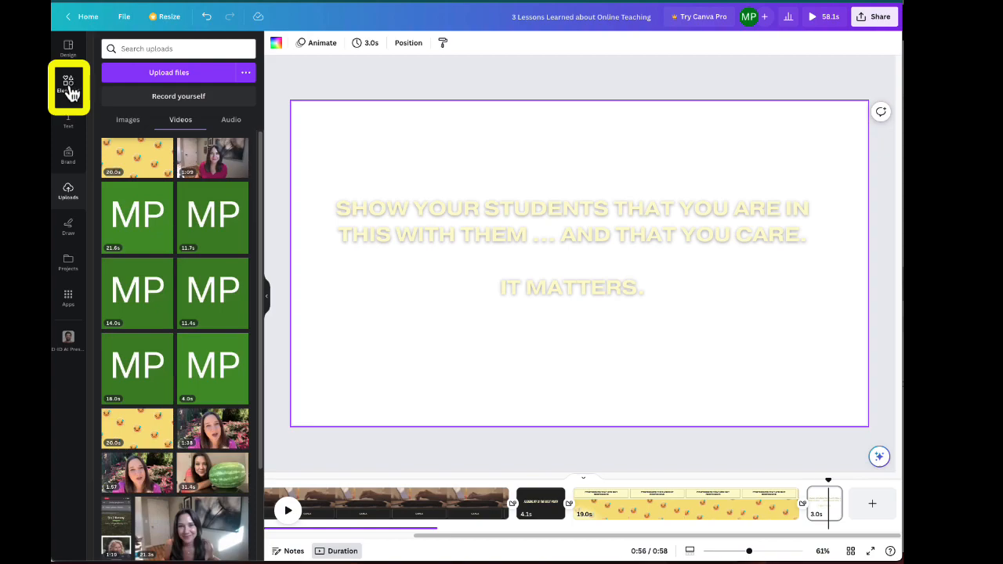
# - Stretch a 'dandelion' stock video over the quote slide and move the quote into a right-hand column
pyautogui.write('students')
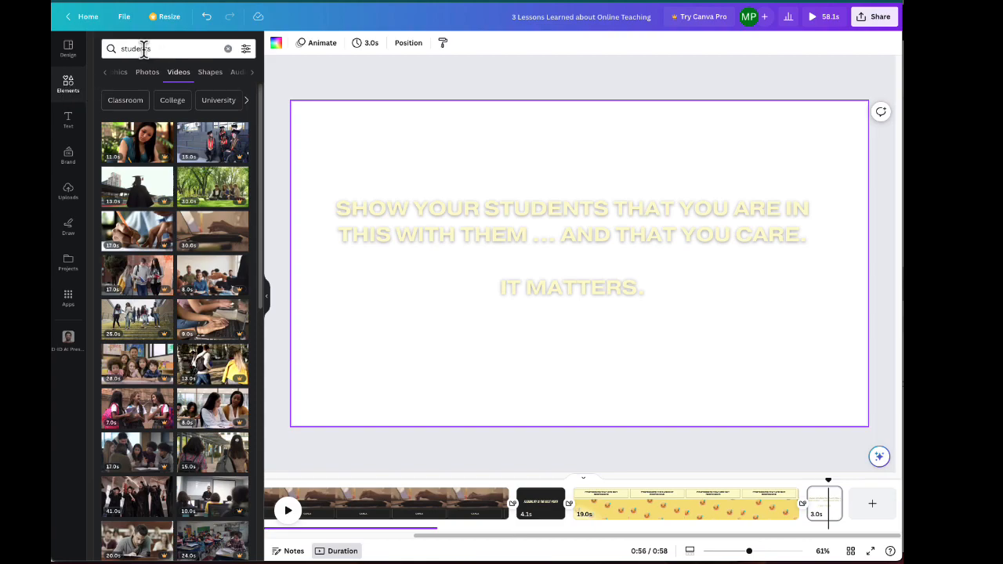
pyautogui.write('dandelion blowing')
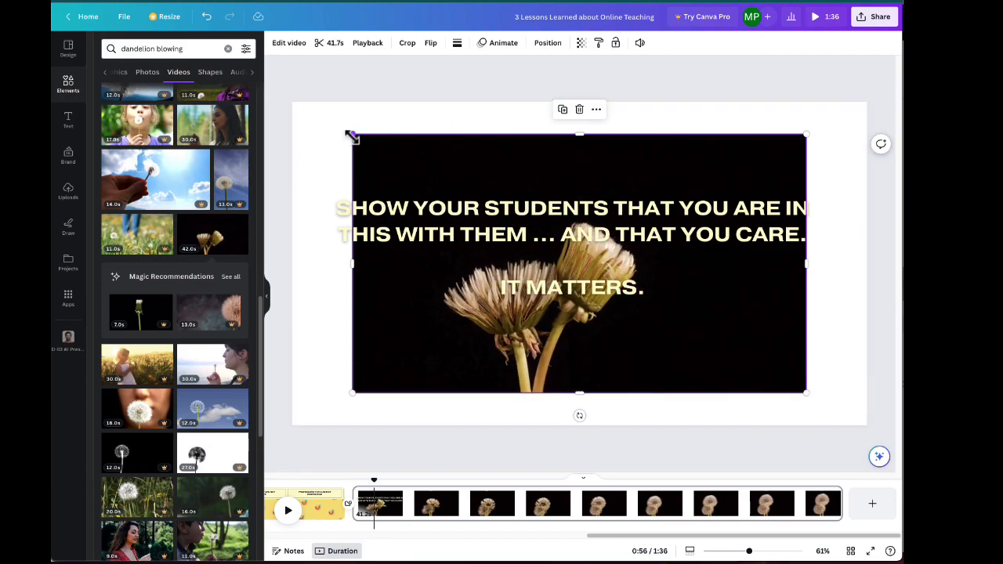
pyautogui.moveTo(352, 133); pyautogui.dragTo(293, 100)
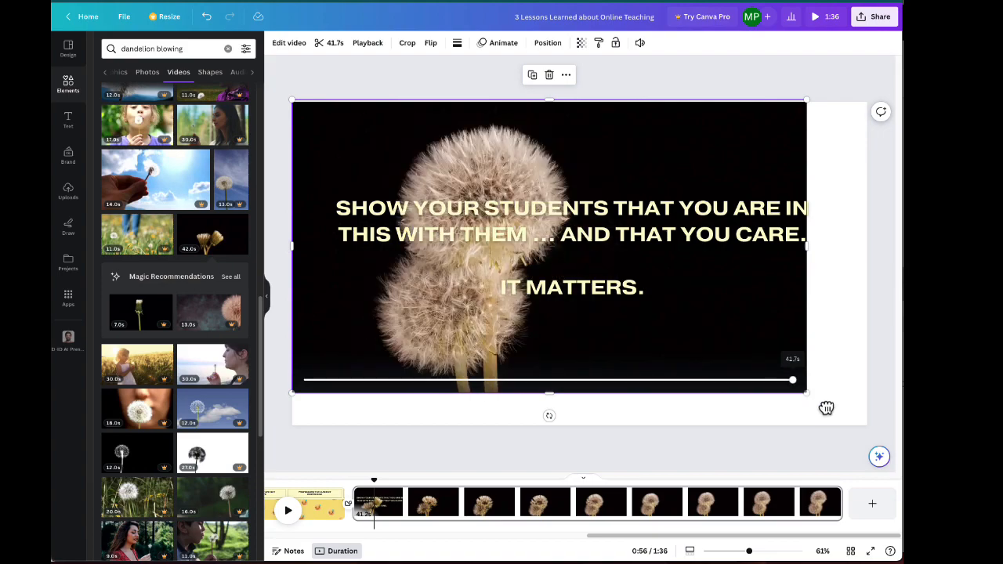
pyautogui.moveTo(807, 392); pyautogui.dragTo(869, 429)
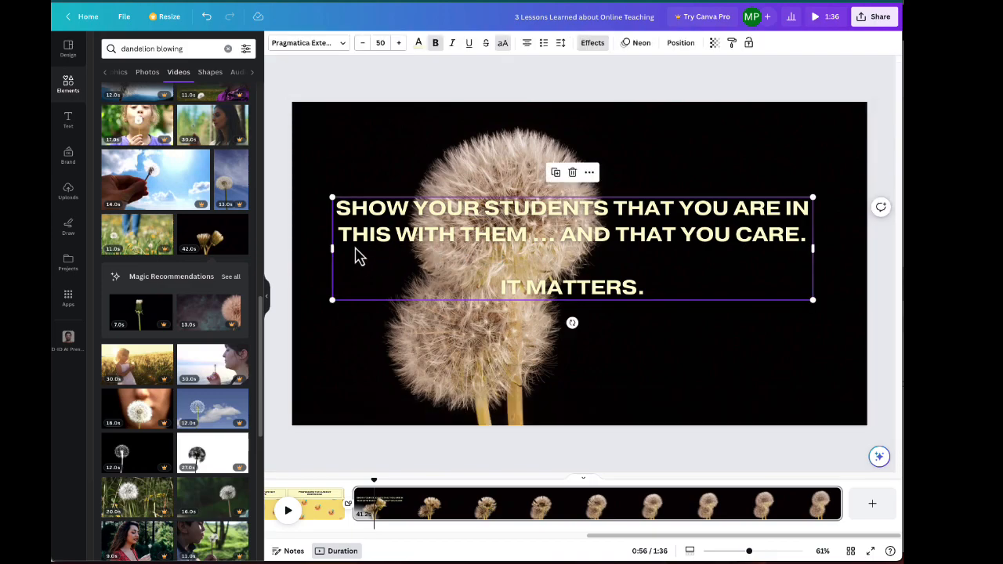
pyautogui.moveTo(332, 248); pyautogui.dragTo(378, 249)
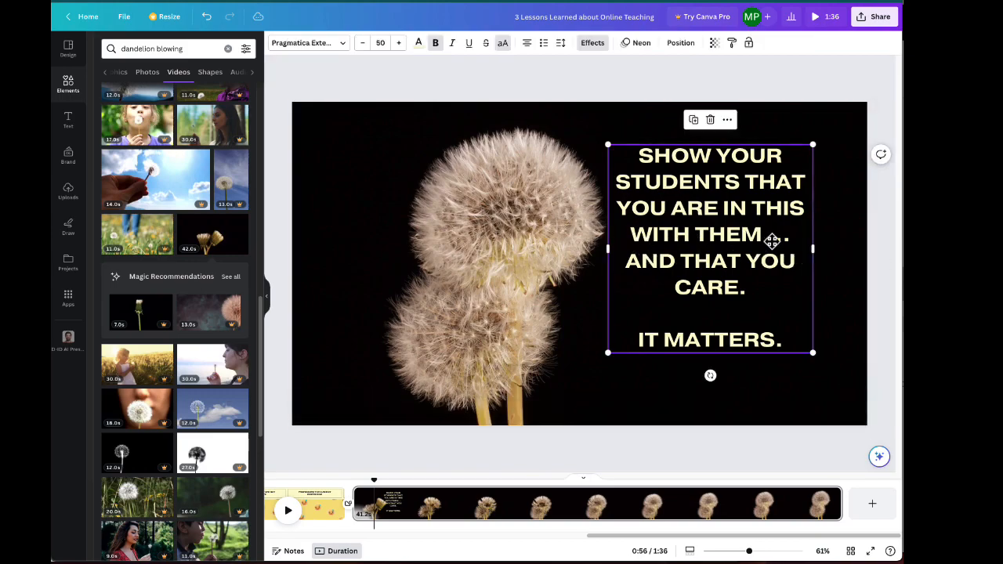
pyautogui.moveTo(706, 247); pyautogui.dragTo(726, 257)
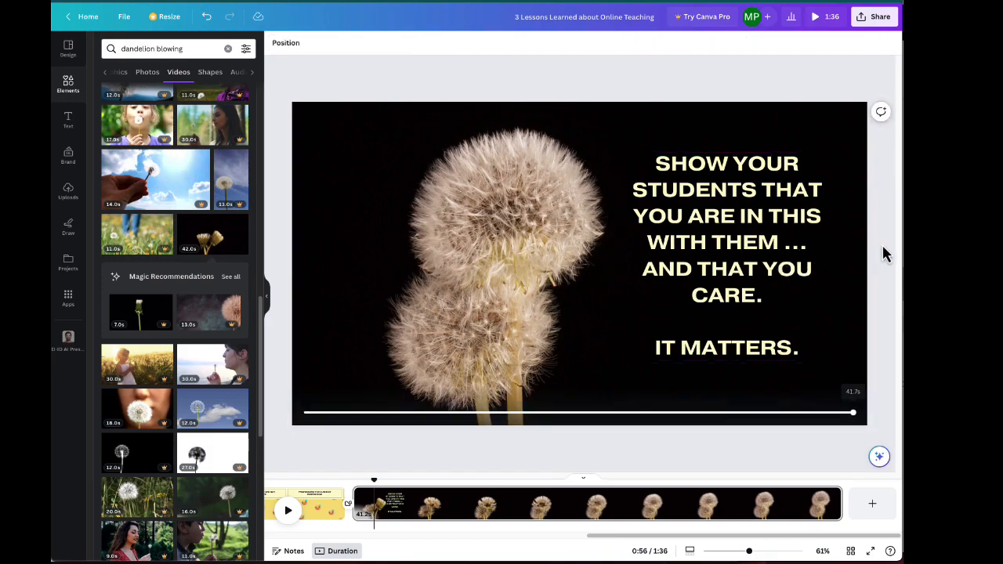
pyautogui.moveTo(881, 241)
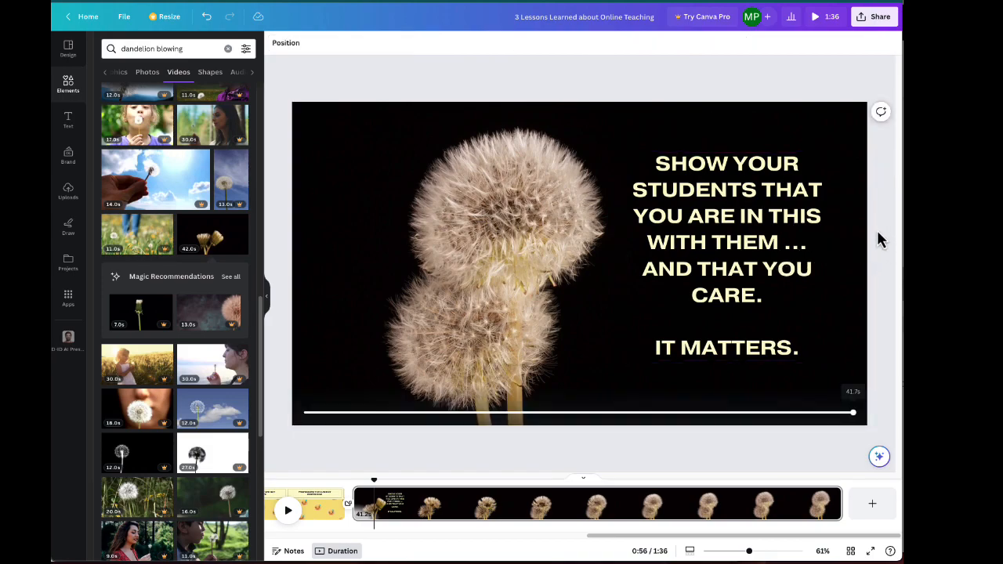